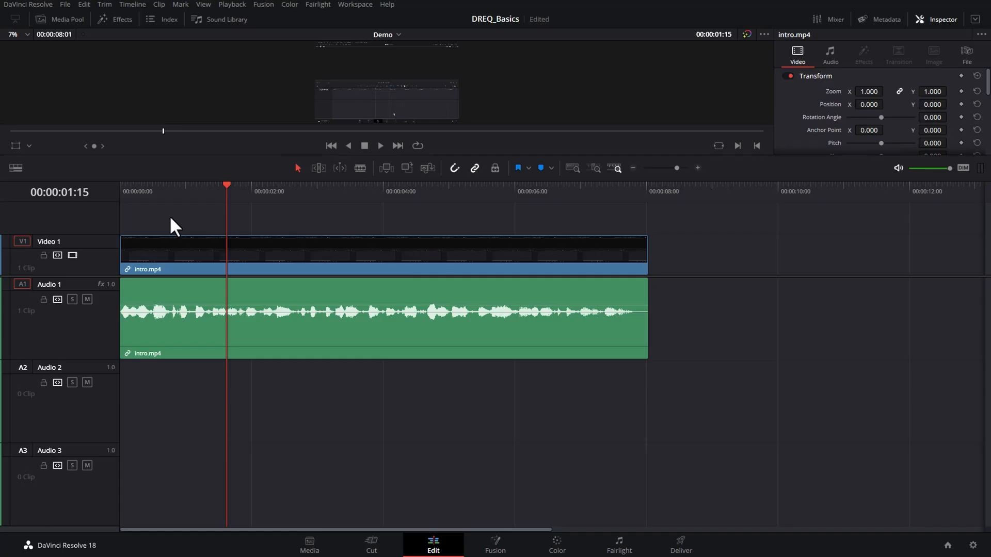
- Move the project to the Fairlight page with the Audio 1 intro clip selected
click(187, 248)
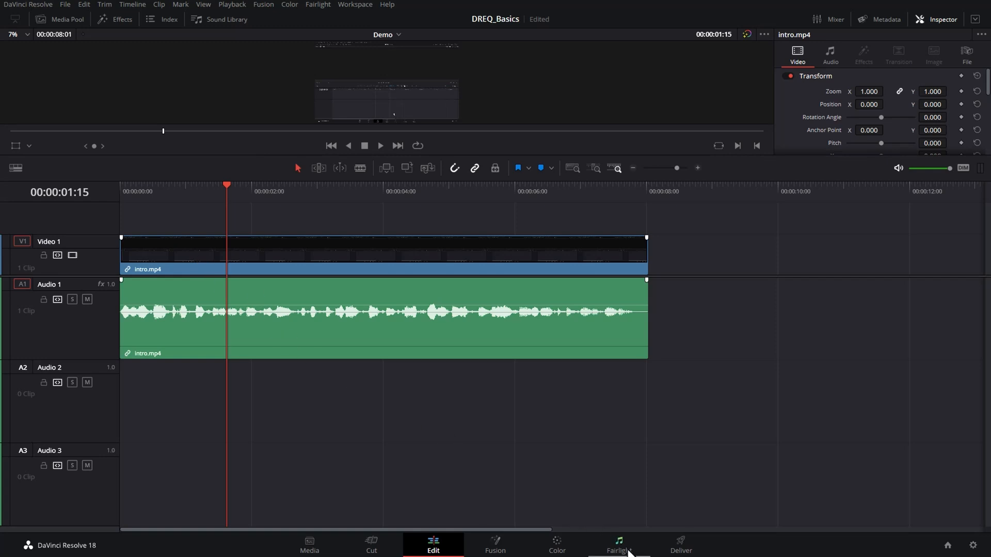
click(617, 545)
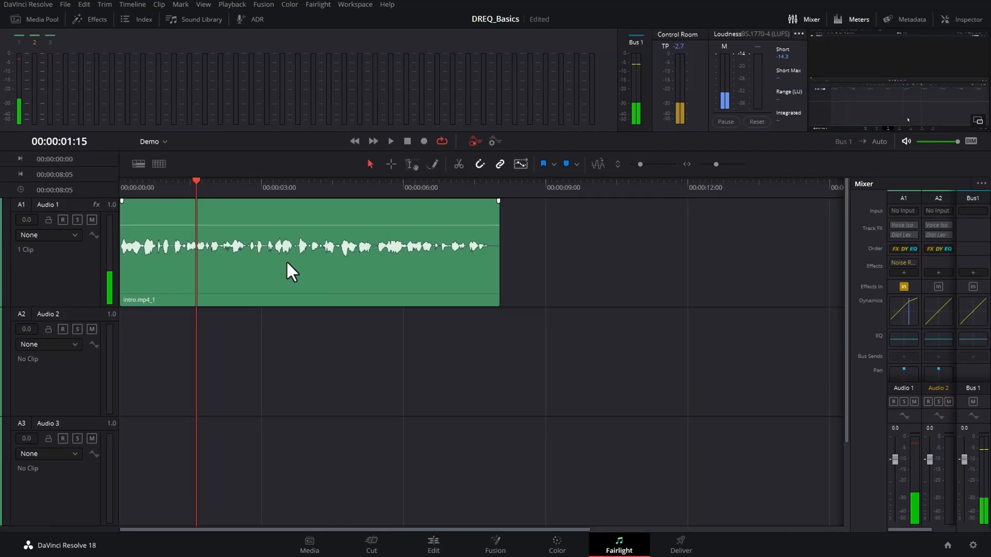
click(303, 259)
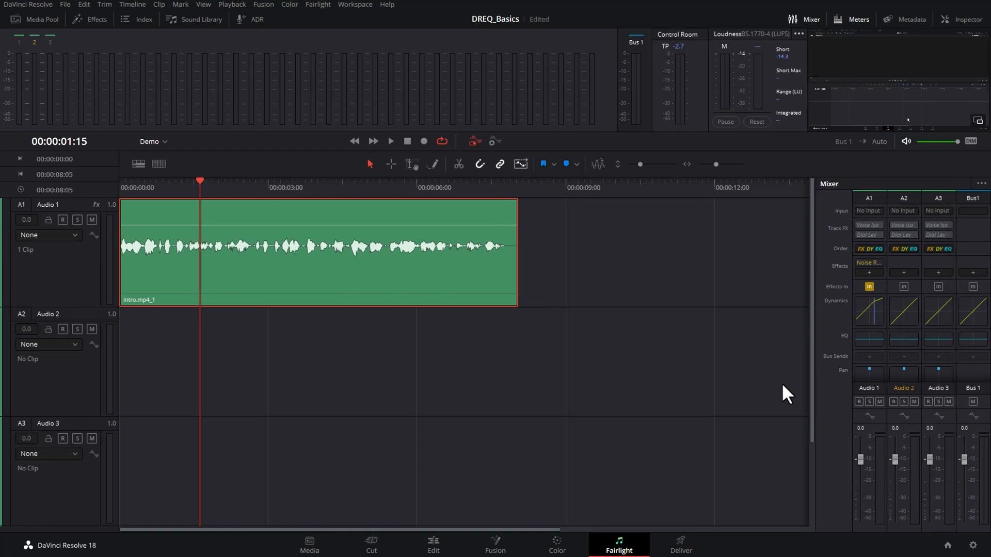
mouse_move(868, 131)
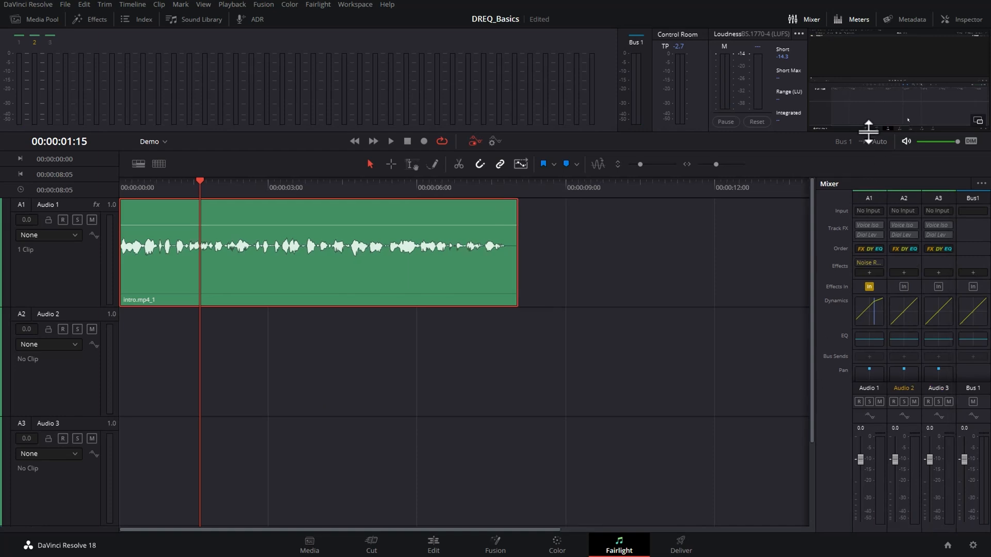
- Hide the track mixer and bring it back so it is visible
click(811, 19)
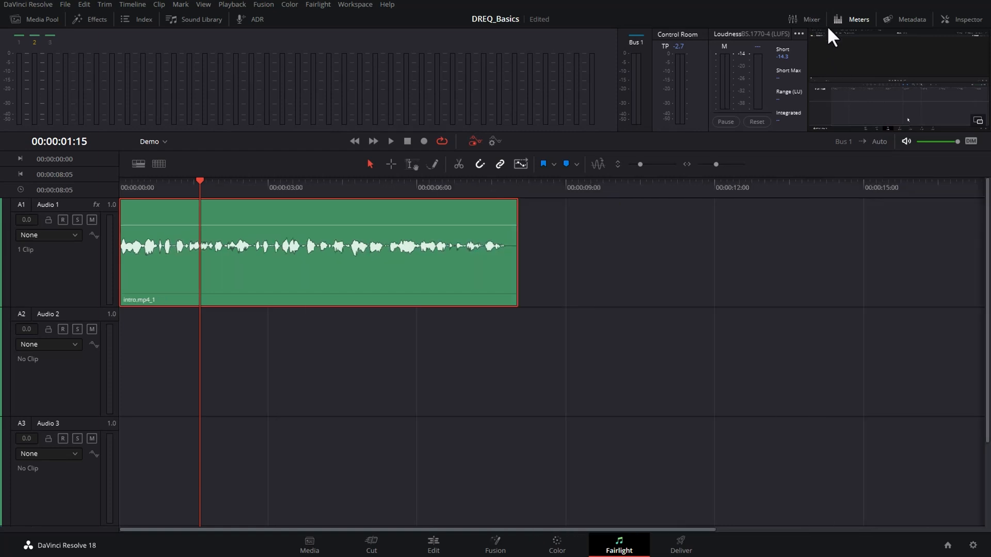
click(811, 18)
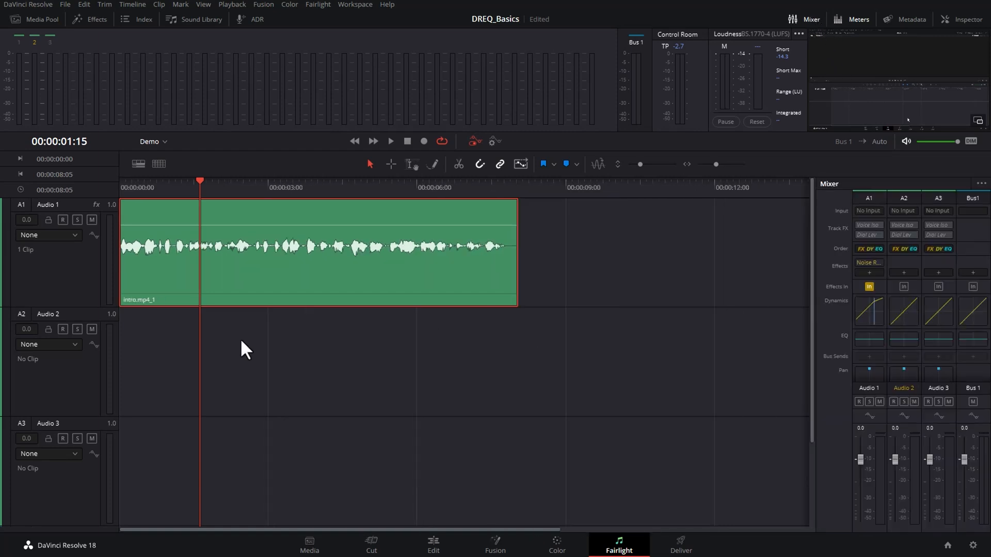
mouse_move(694, 319)
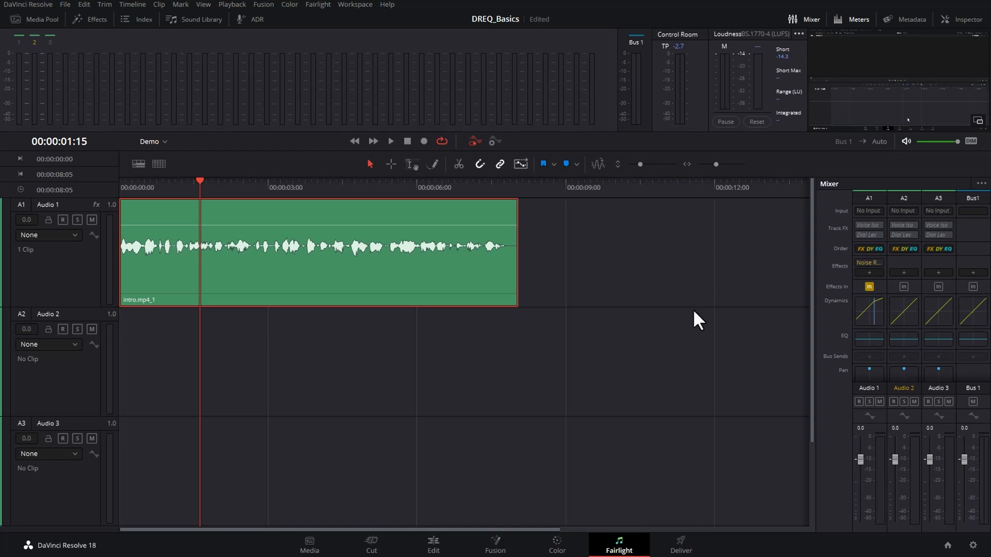
mouse_move(969, 246)
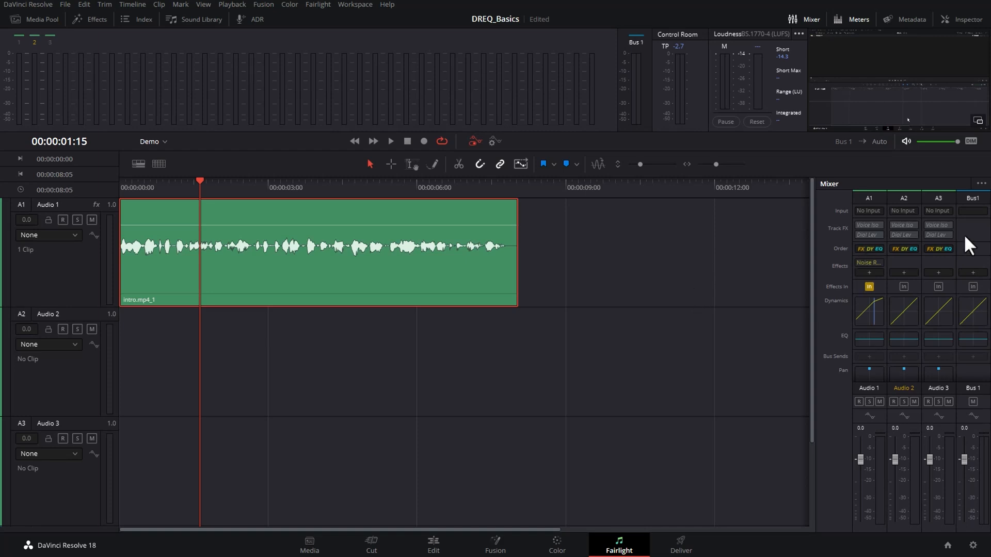
mouse_move(69, 403)
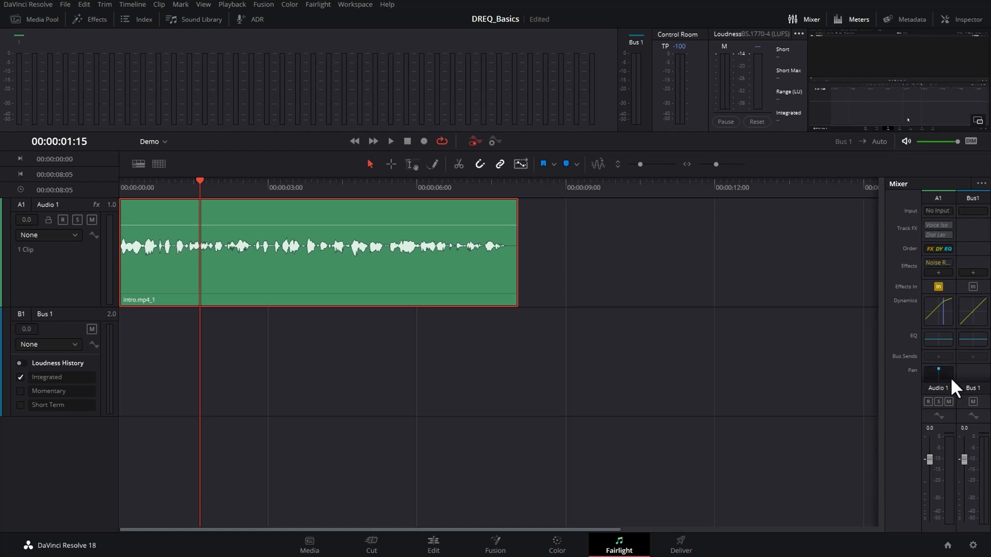
mouse_move(975, 384)
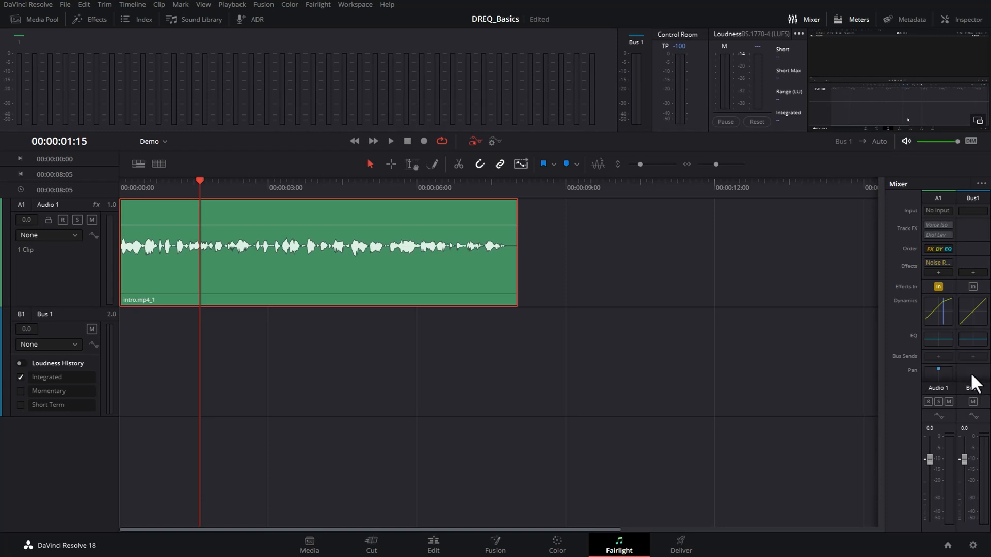
mouse_move(978, 382)
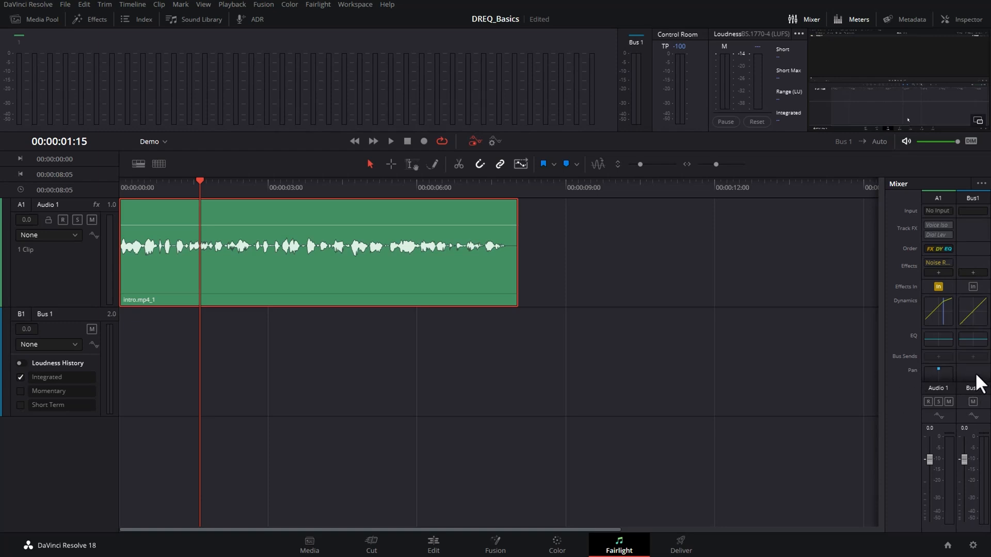
mouse_move(63, 219)
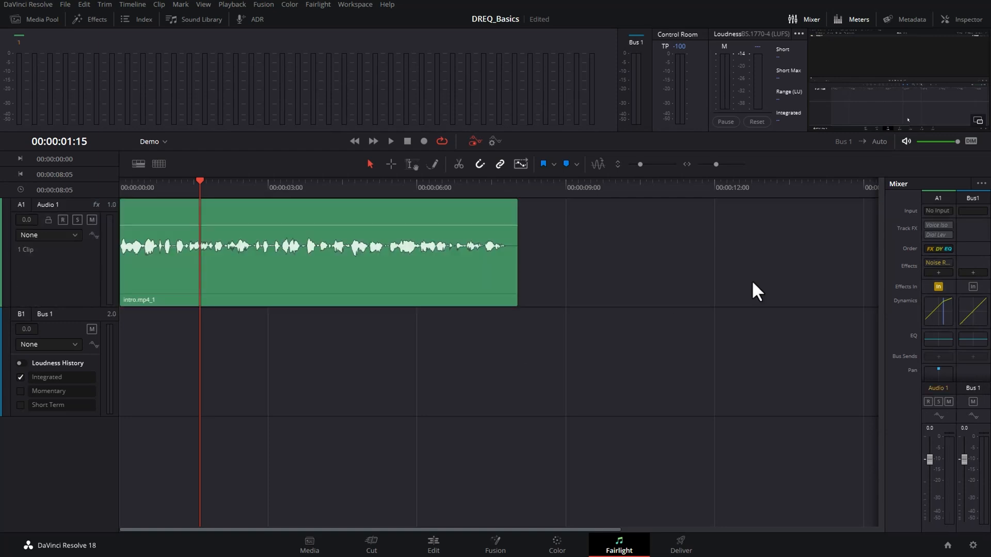
mouse_move(945, 426)
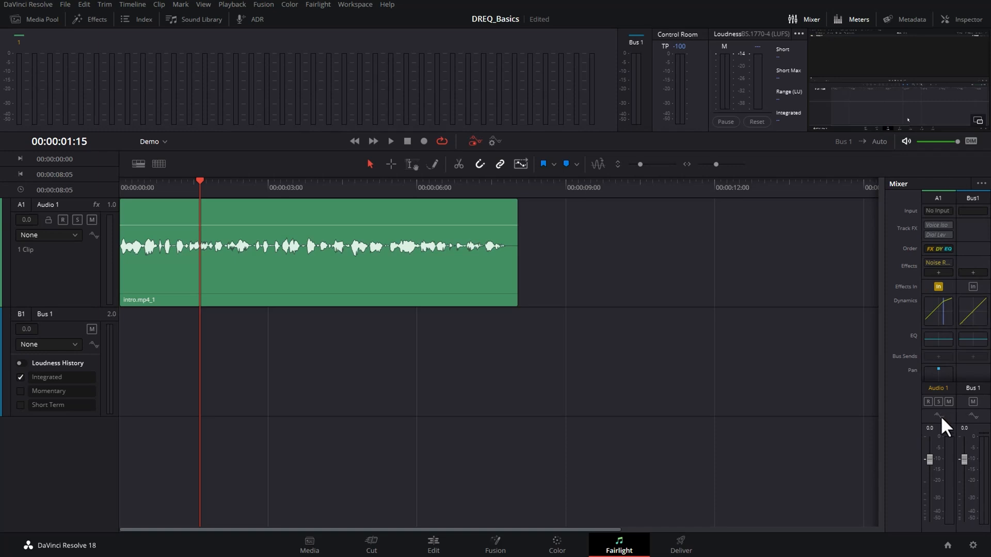
mouse_move(947, 389)
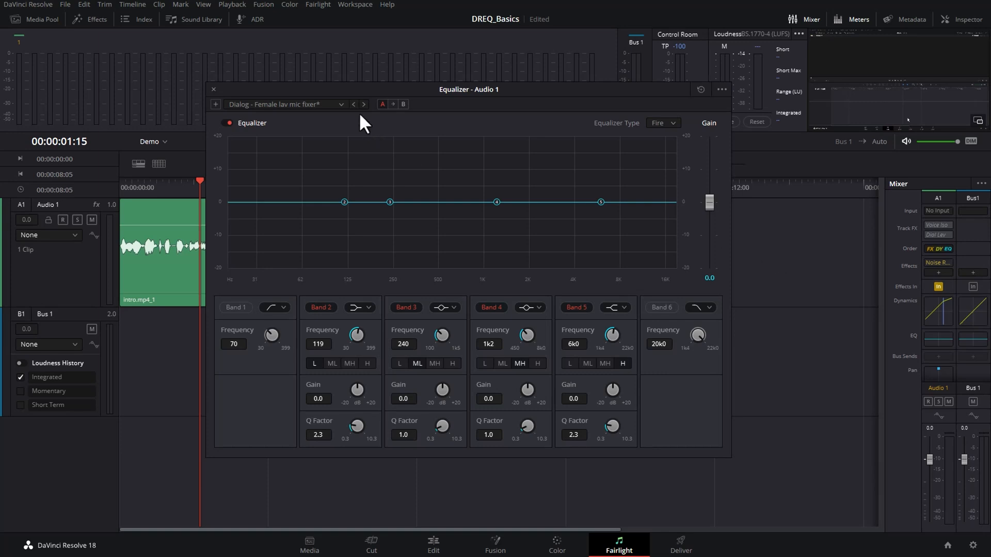
- Load the 'Dialog - Clean add hi end' preset on the Audio 1 equalizer
click(286, 104)
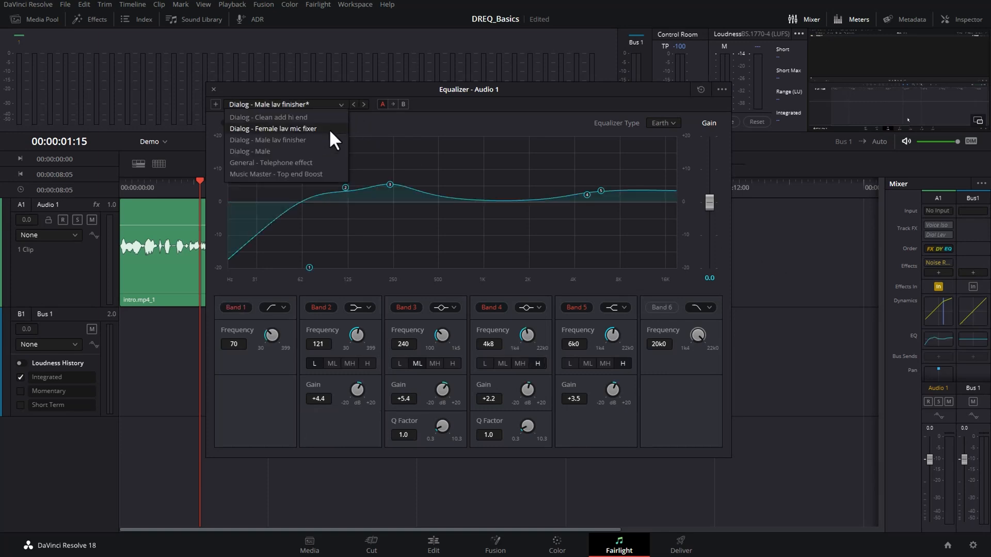
click(268, 117)
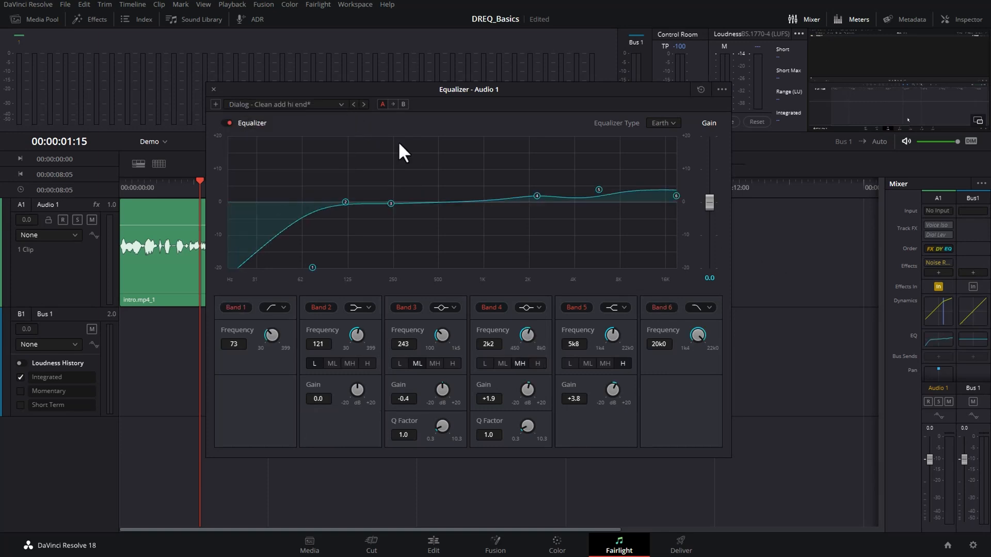
mouse_move(235, 317)
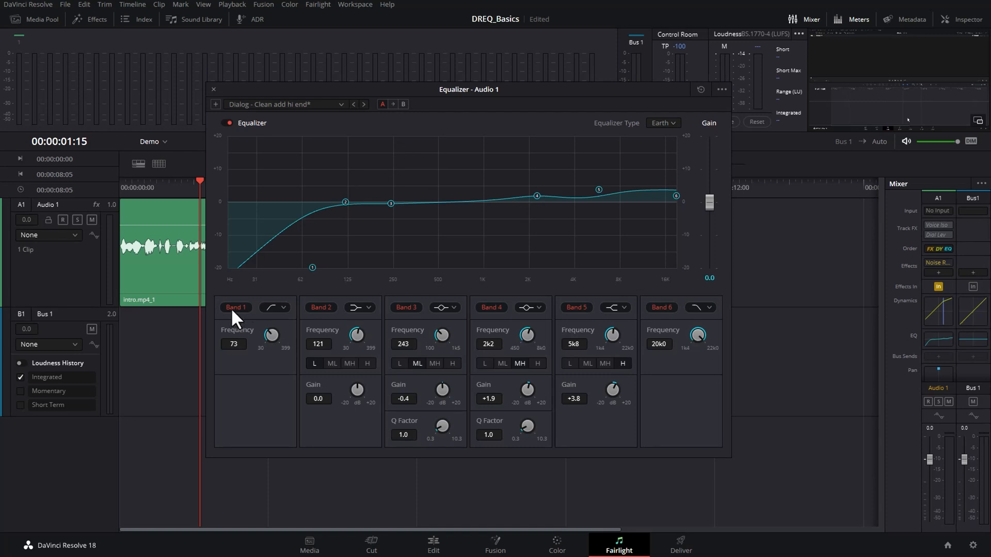
- Switch off the preset's bands, then re-enable the Band 1 low-cut filter
click(235, 307)
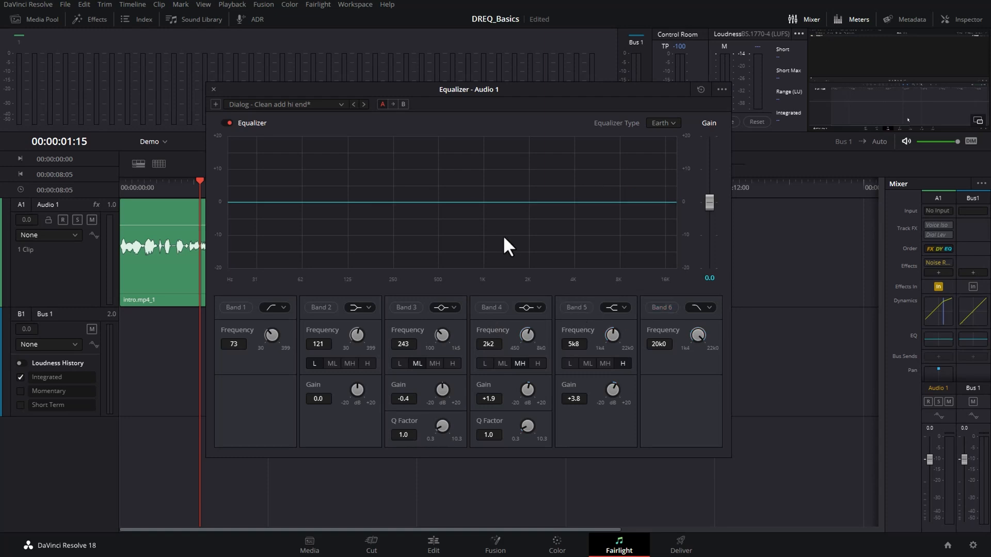
mouse_move(398, 260)
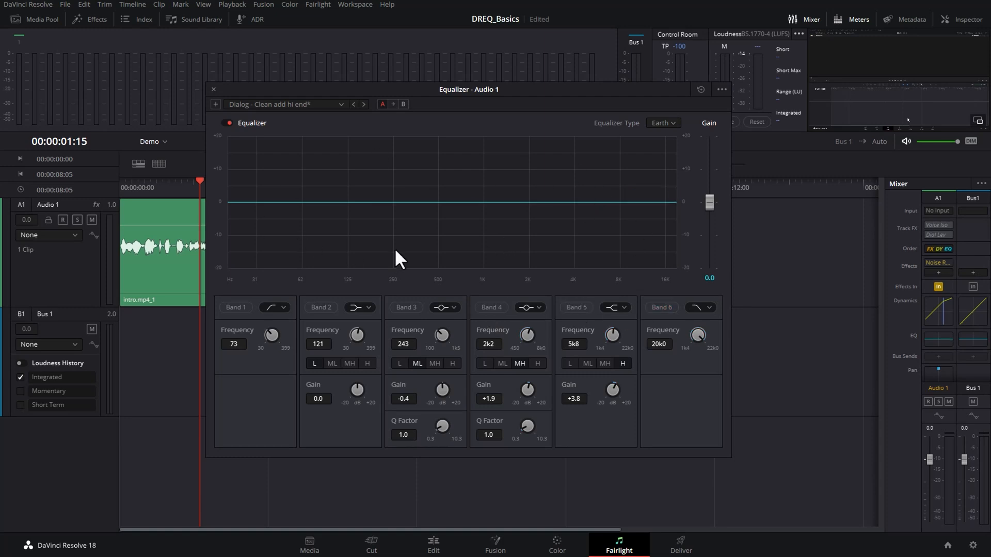
mouse_move(352, 270)
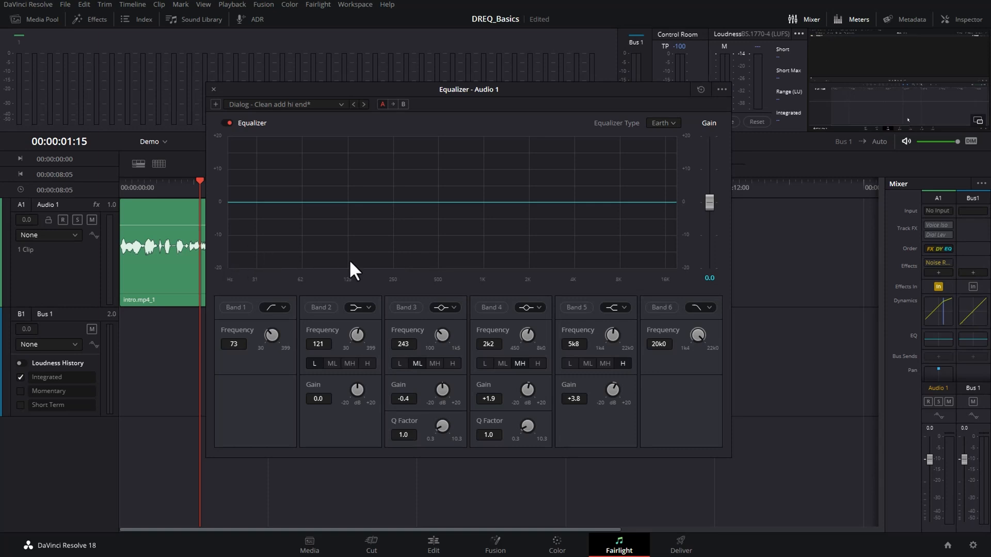
mouse_move(694, 246)
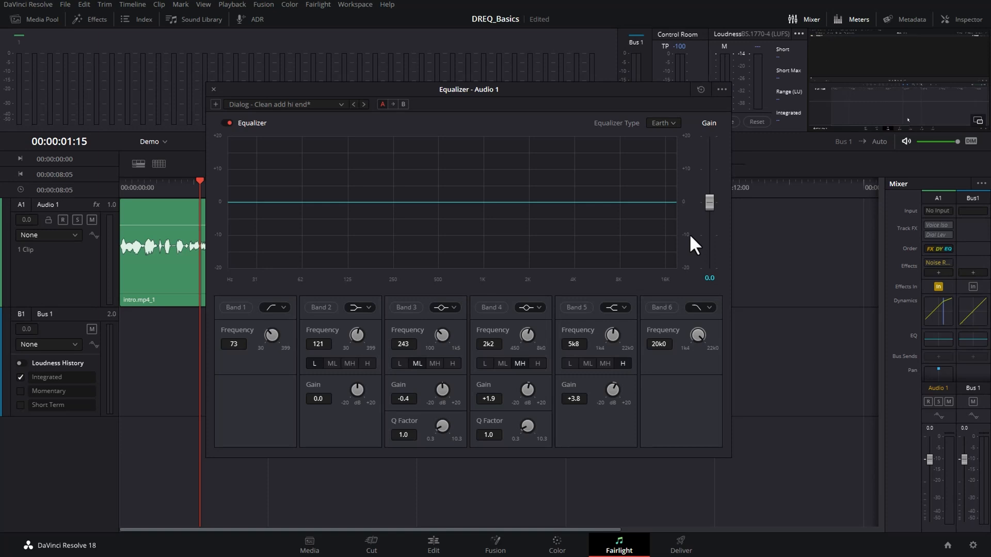
mouse_move(347, 215)
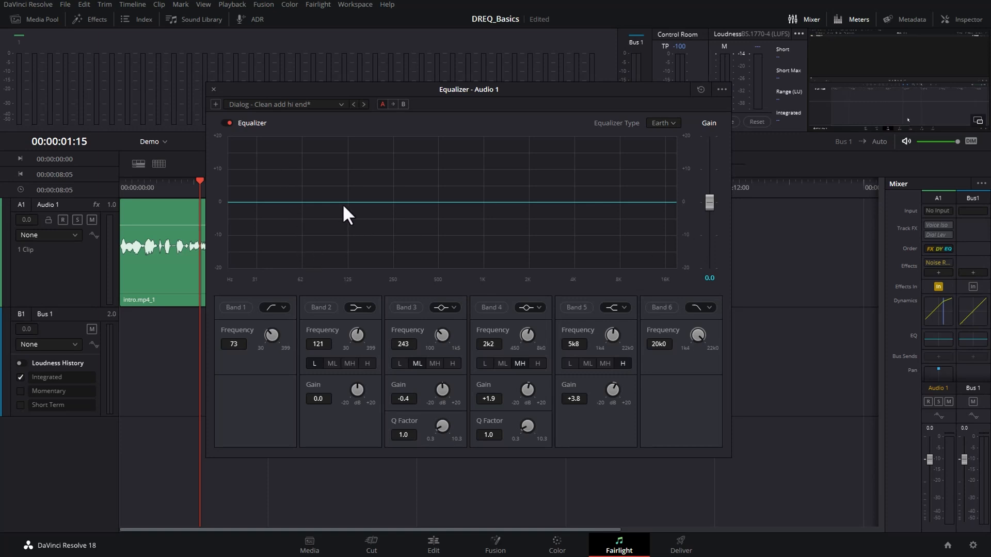
mouse_move(266, 284)
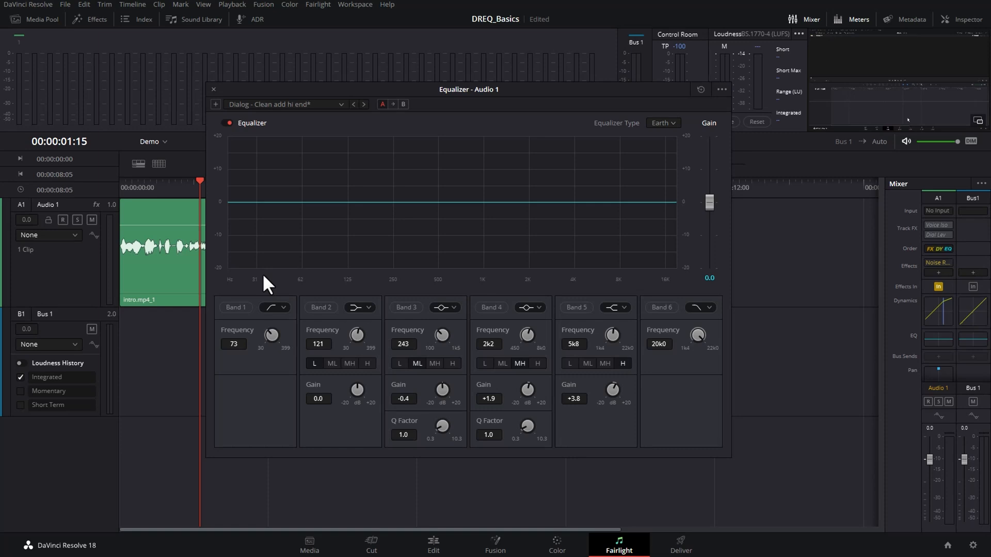
mouse_move(237, 319)
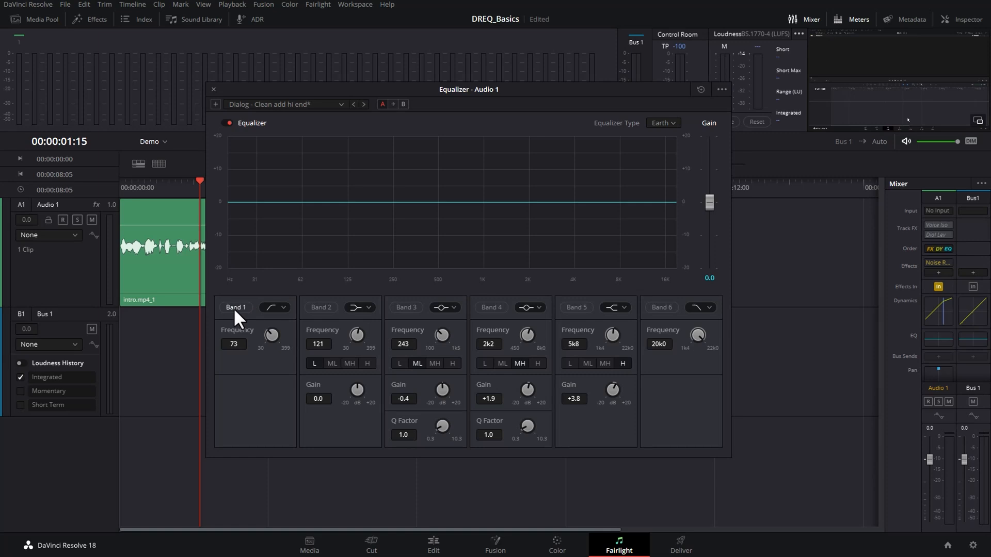
click(235, 308)
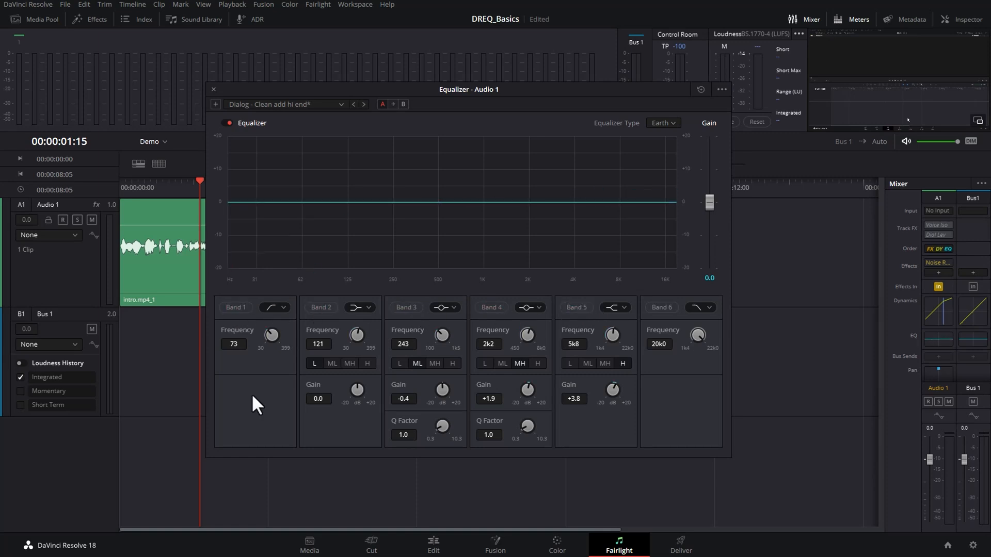
mouse_move(248, 316)
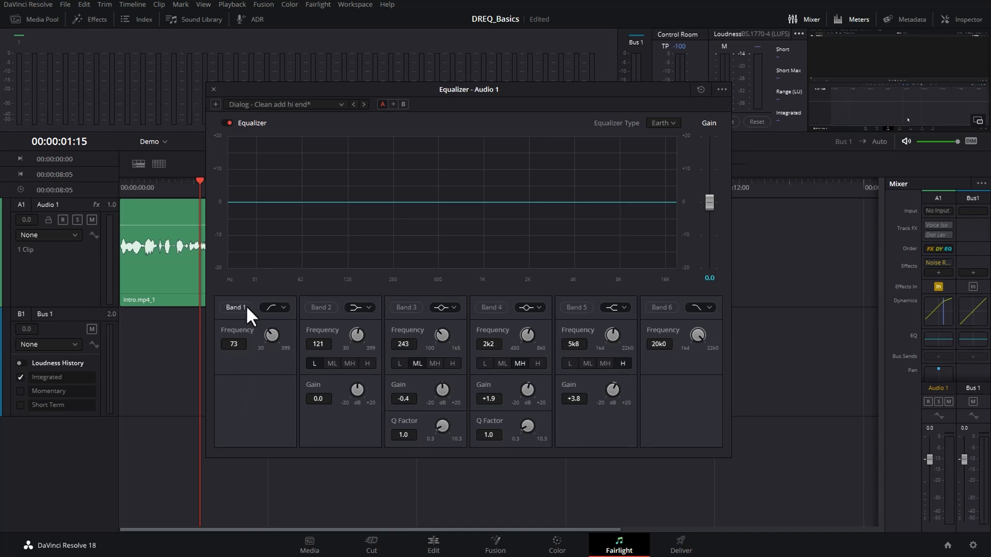
click(235, 308)
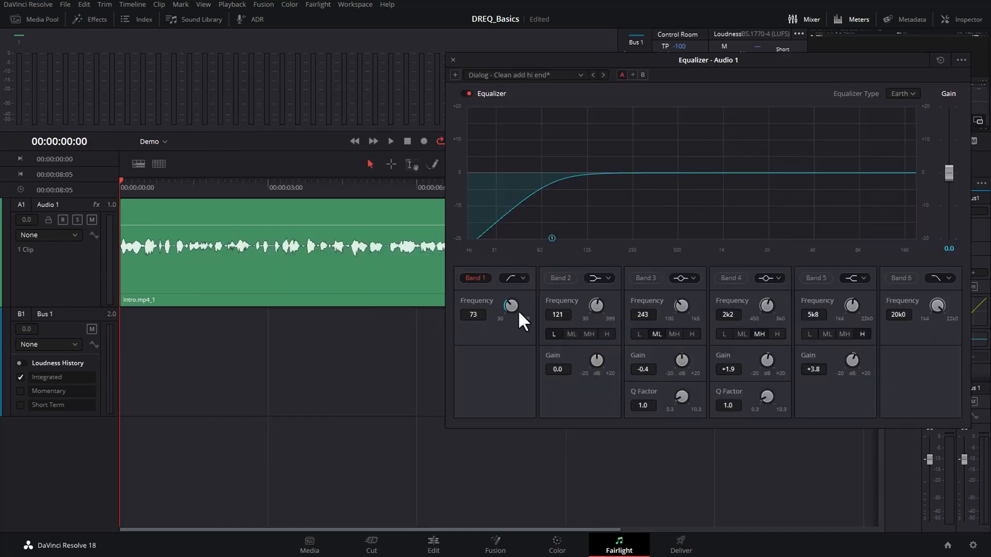
- Sweep the Band 1 low-cut through 50 and 87 Hz up to about 103 Hz
drag(510, 305, 511, 315)
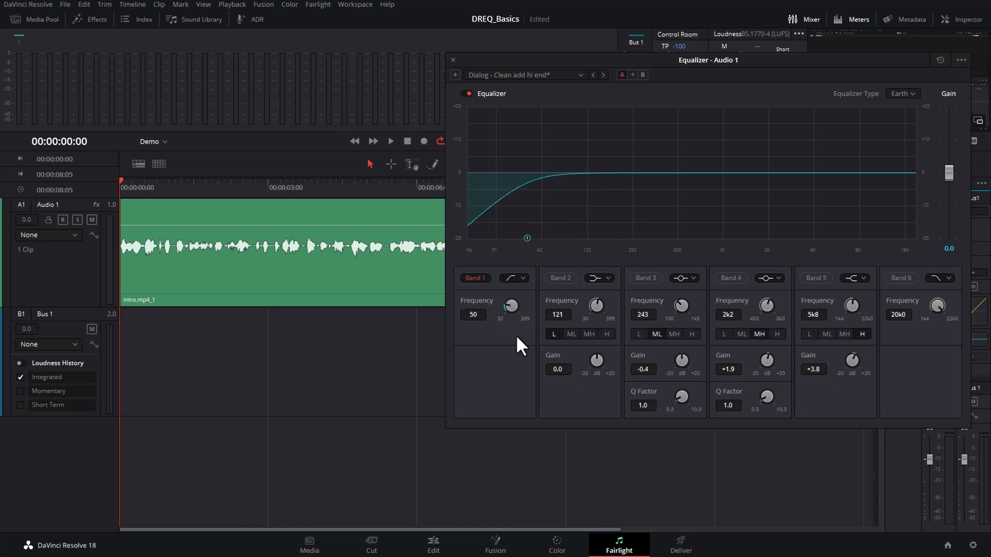
drag(511, 308, 513, 302)
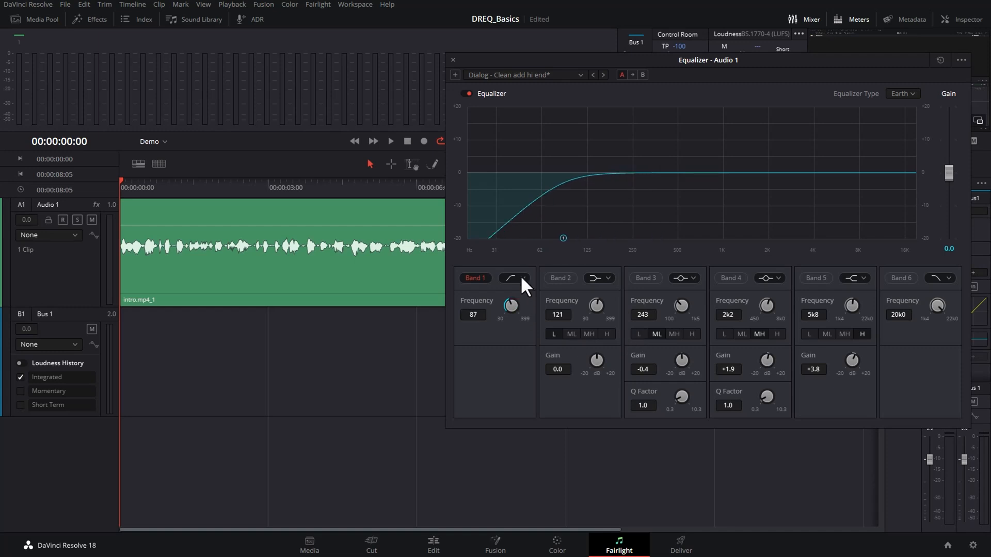
click(515, 278)
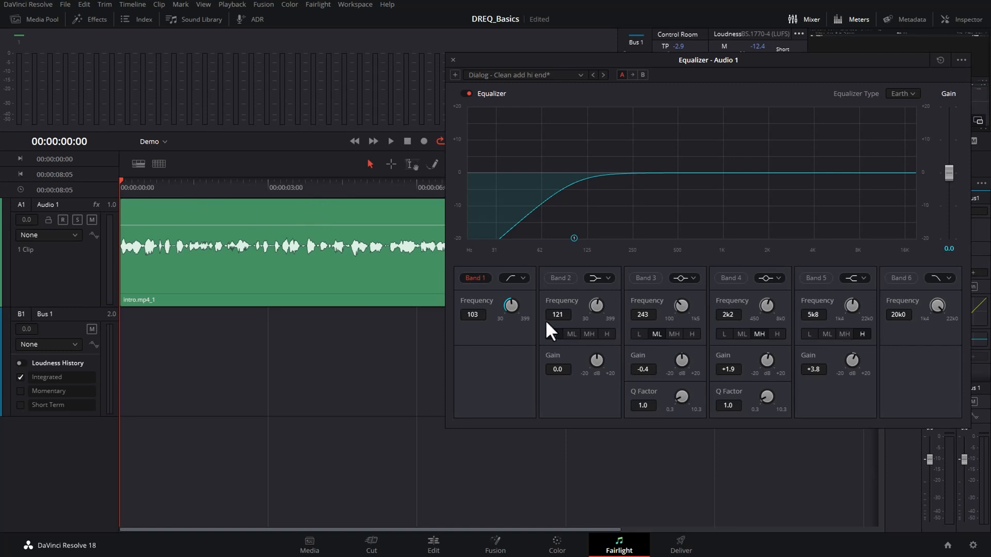
- Ease the Band 1 low-cut frequency back down to settle at 90 Hz
drag(511, 307, 511, 322)
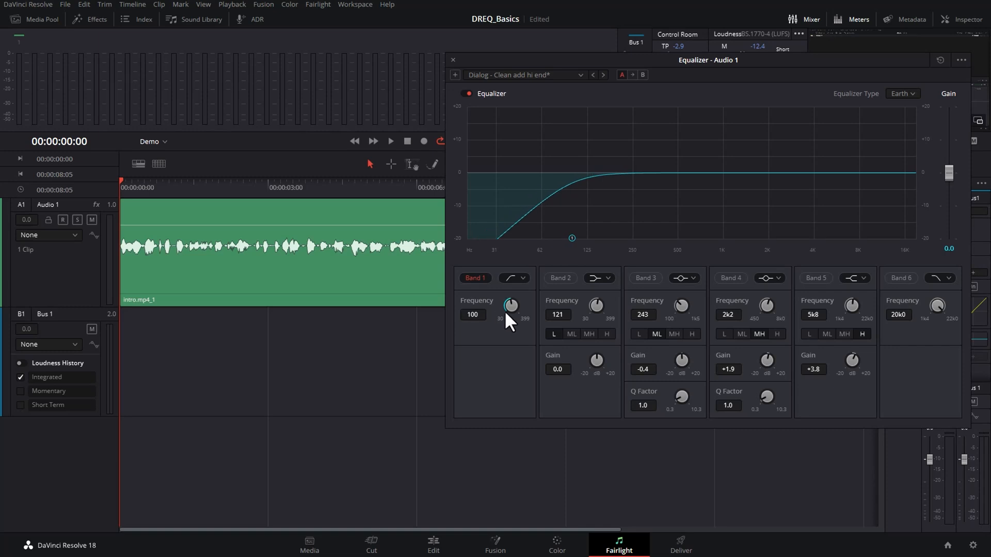
drag(511, 306, 513, 309)
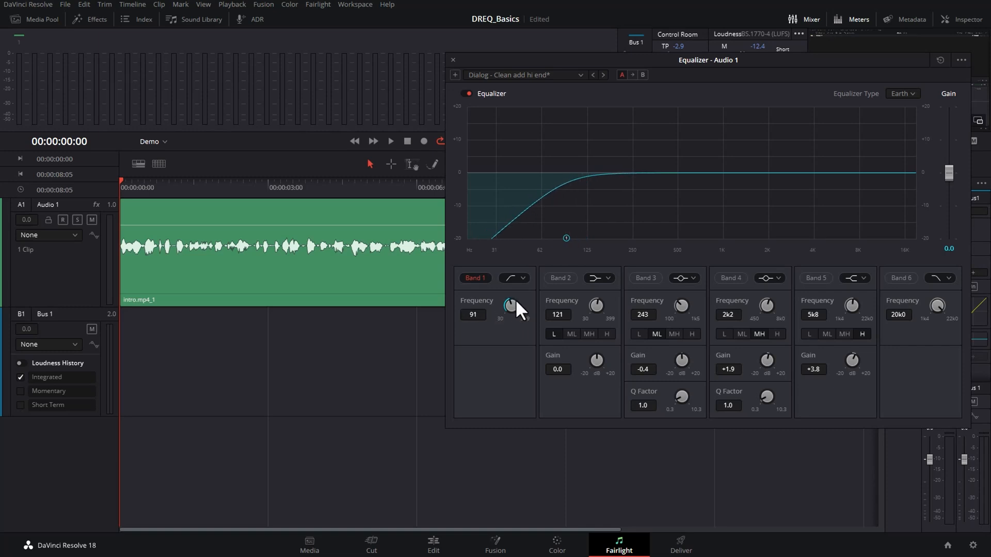
drag(512, 306, 513, 319)
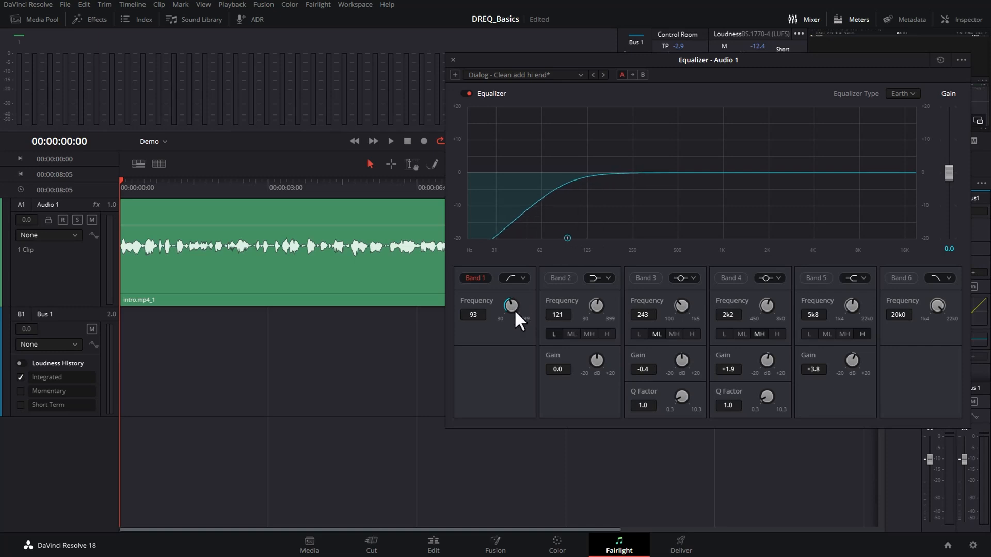
drag(511, 305, 511, 310)
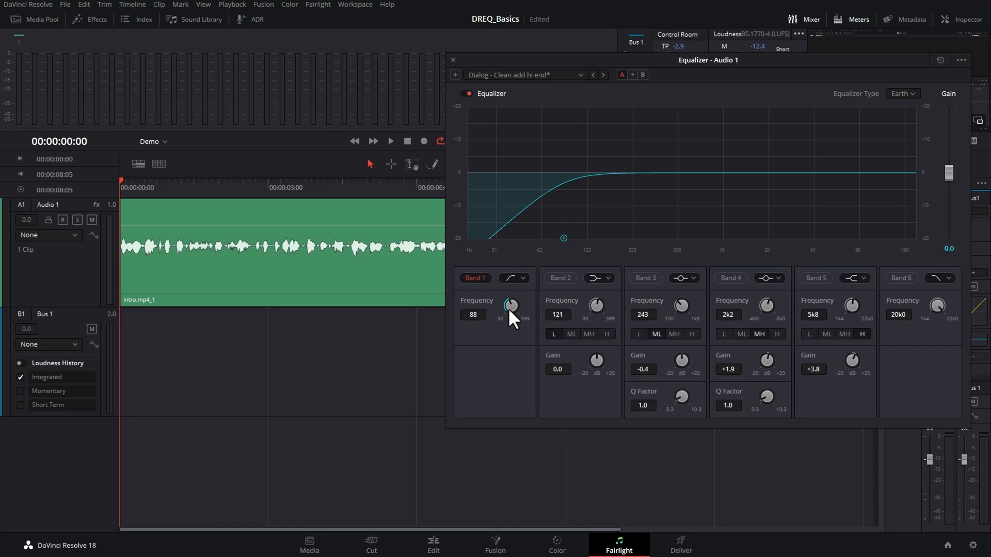
drag(512, 310, 515, 304)
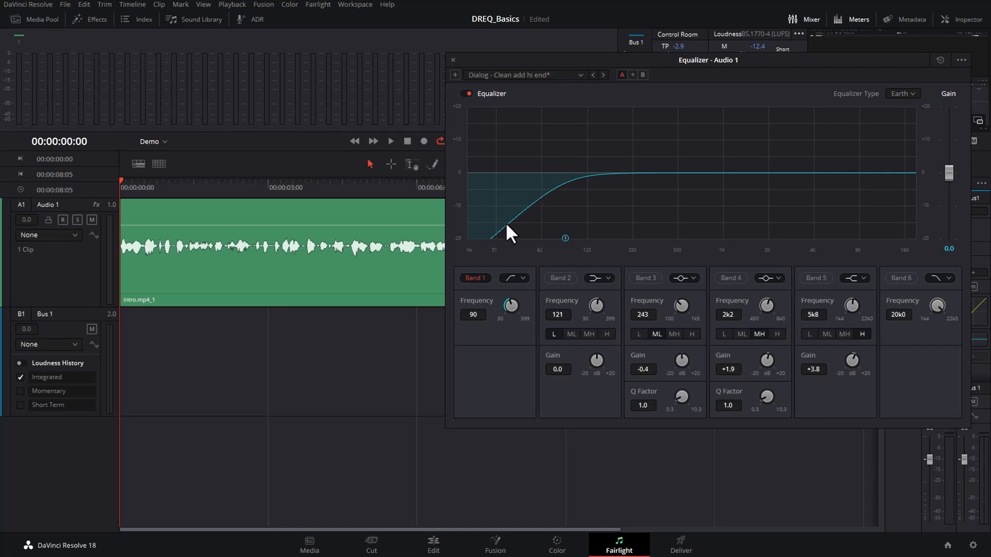
mouse_move(461, 183)
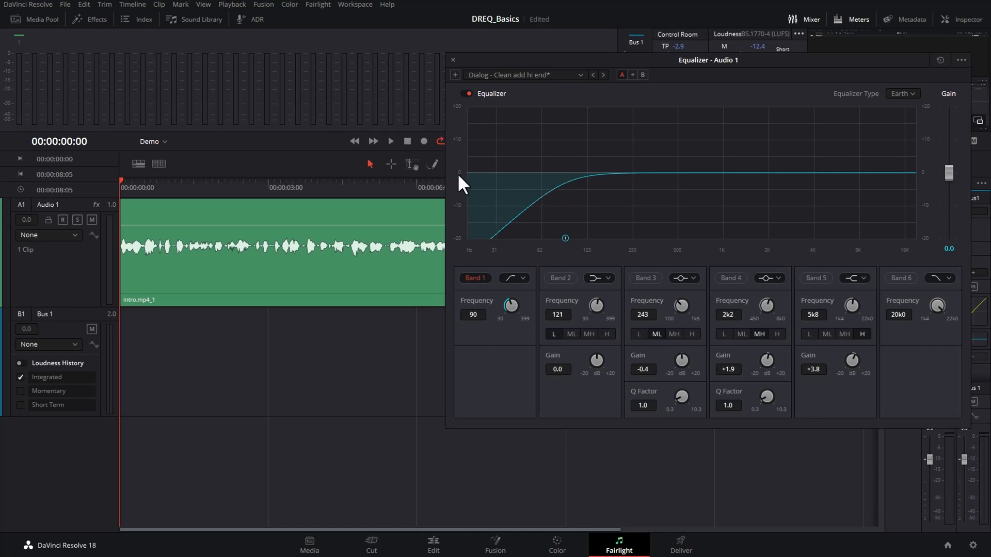
mouse_move(887, 176)
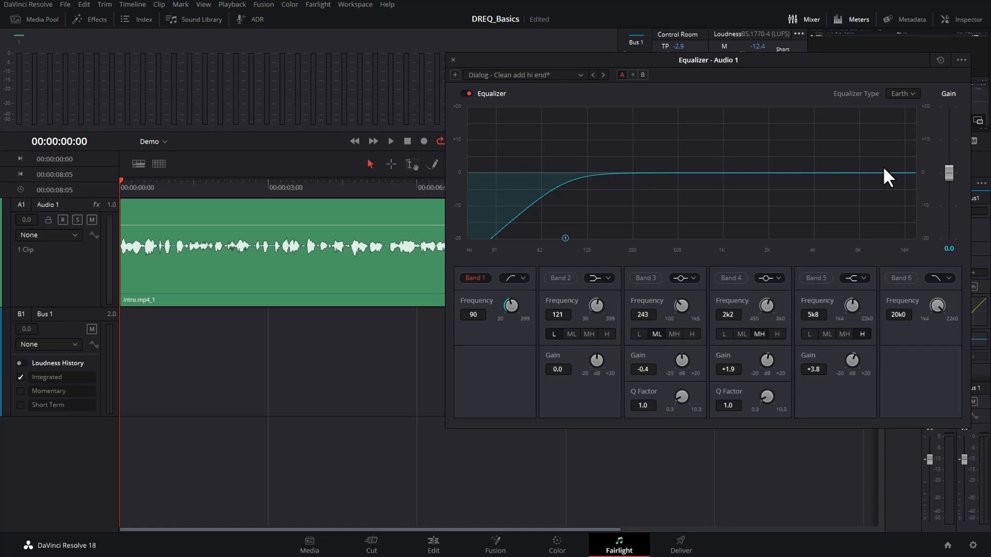
mouse_move(537, 188)
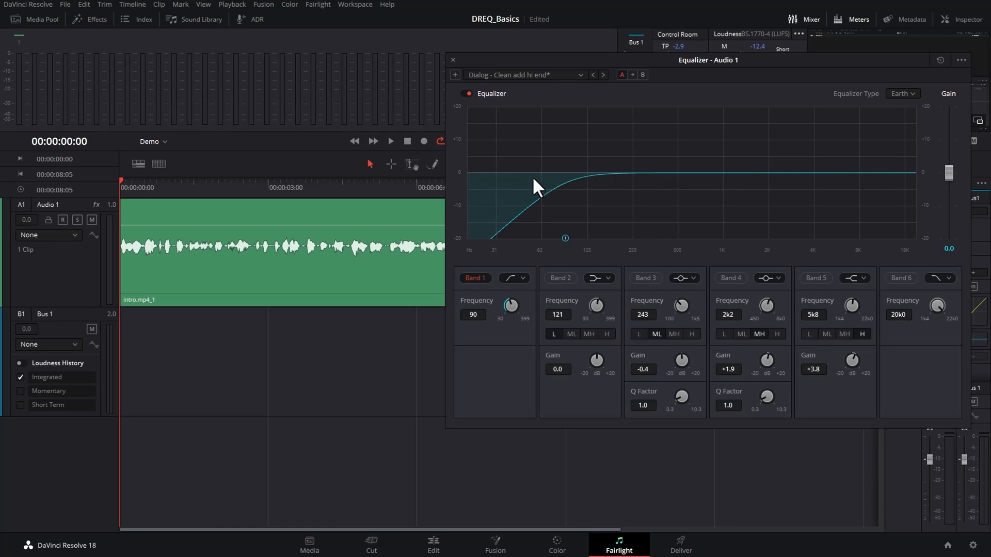
mouse_move(470, 187)
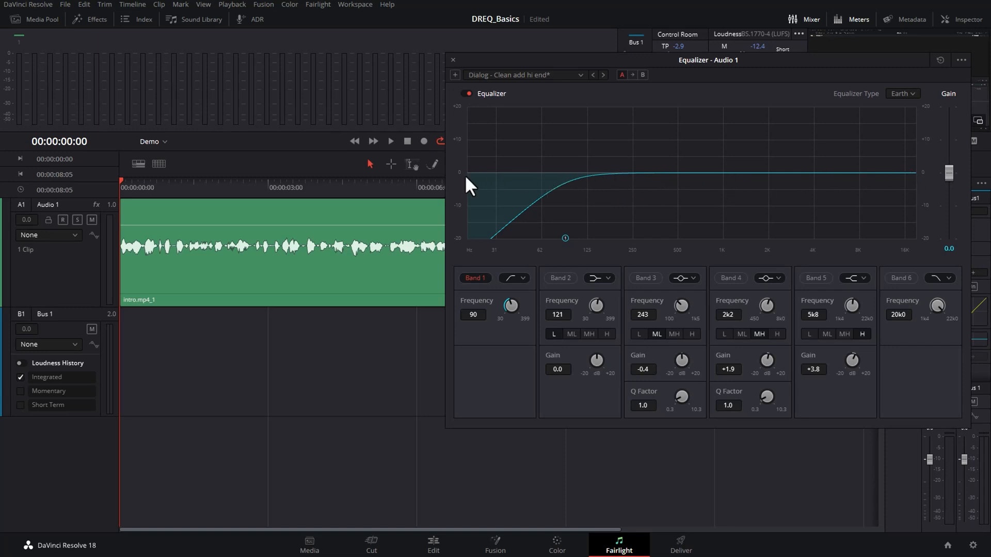
mouse_move(464, 117)
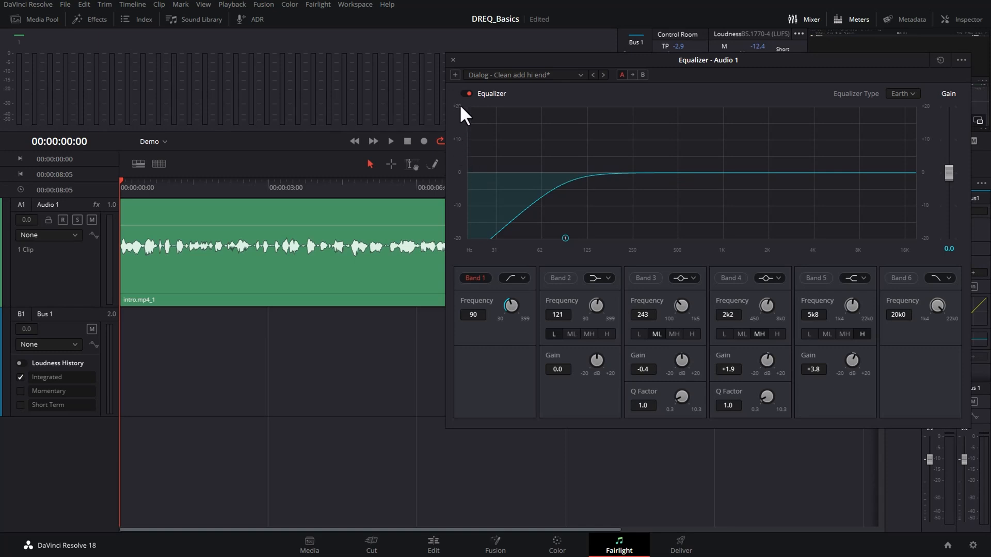
mouse_move(460, 139)
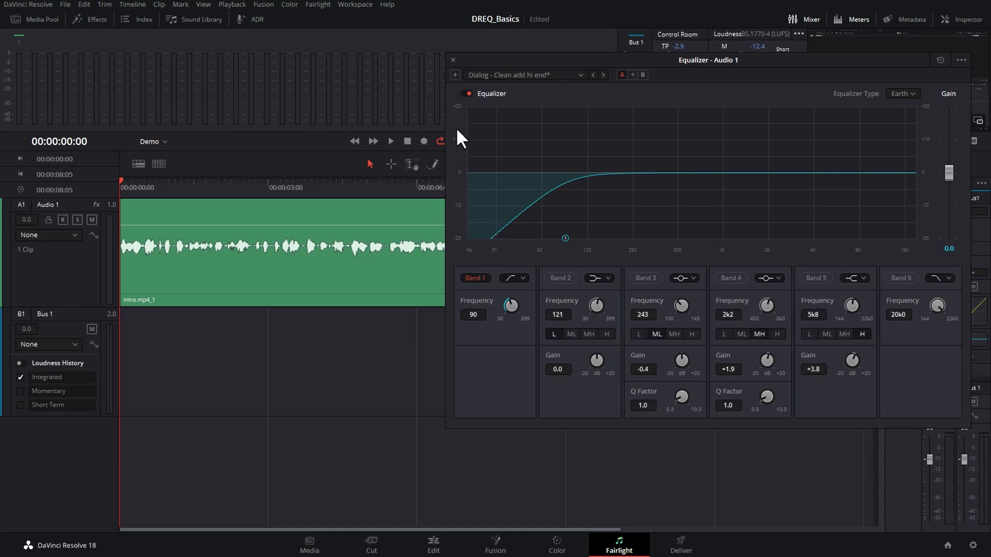
mouse_move(462, 250)
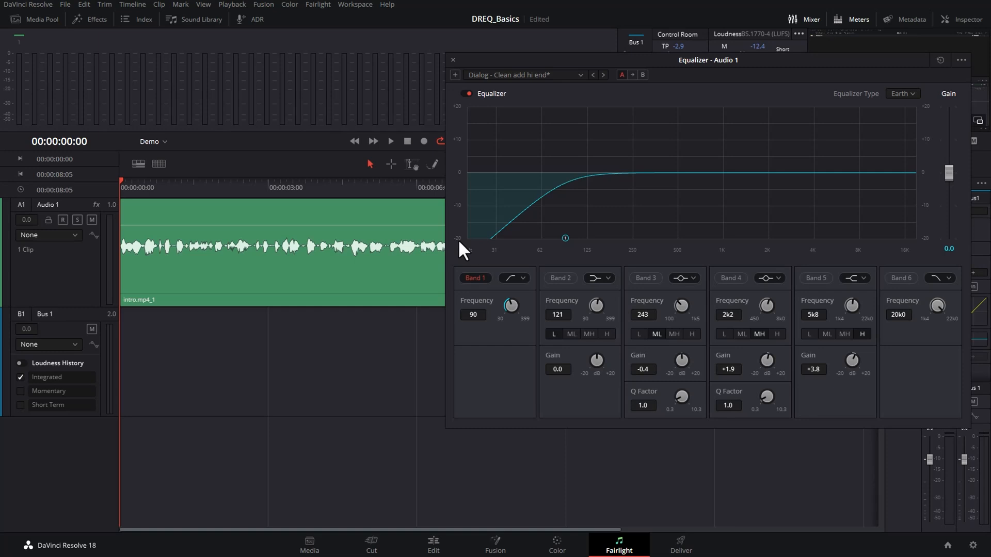
mouse_move(575, 194)
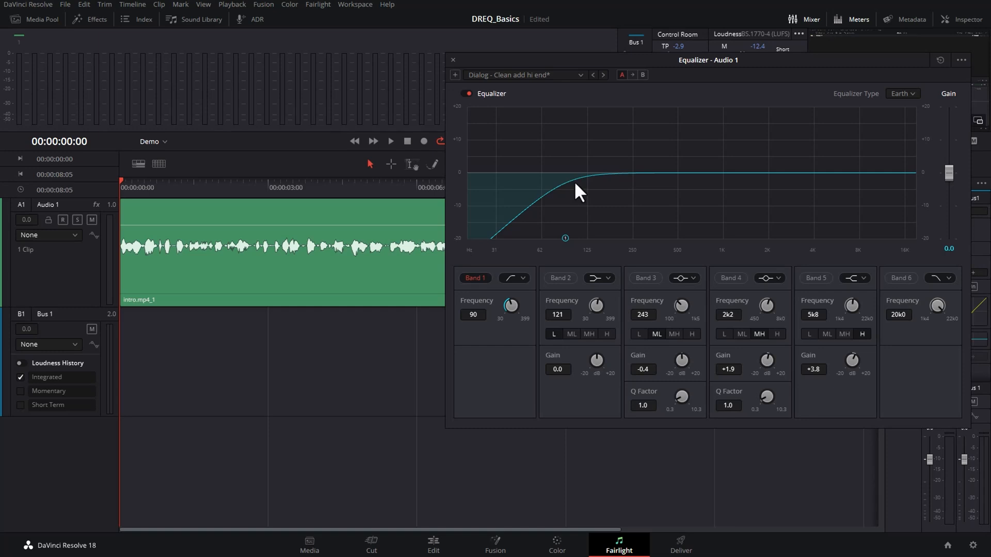
mouse_move(574, 188)
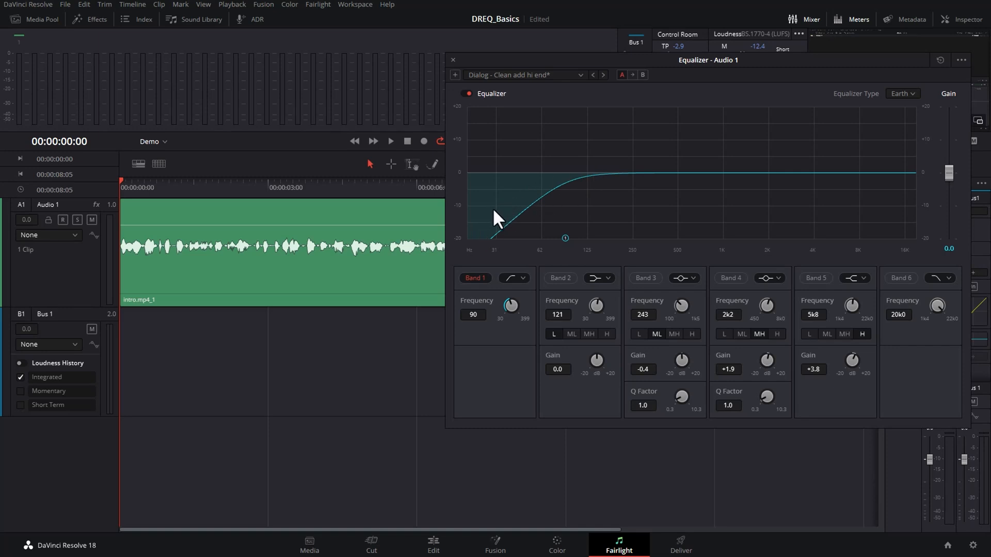
mouse_move(445, 227)
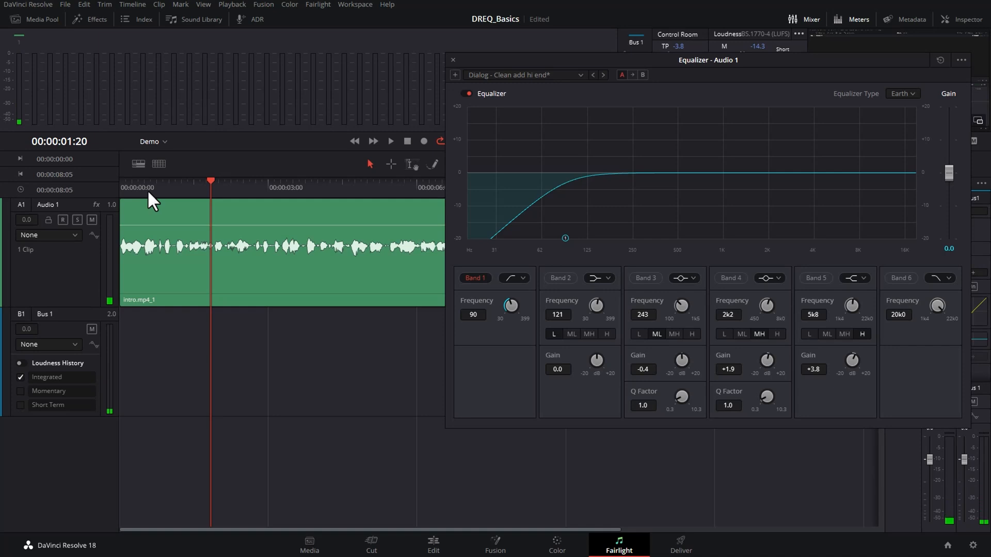
mouse_move(579, 275)
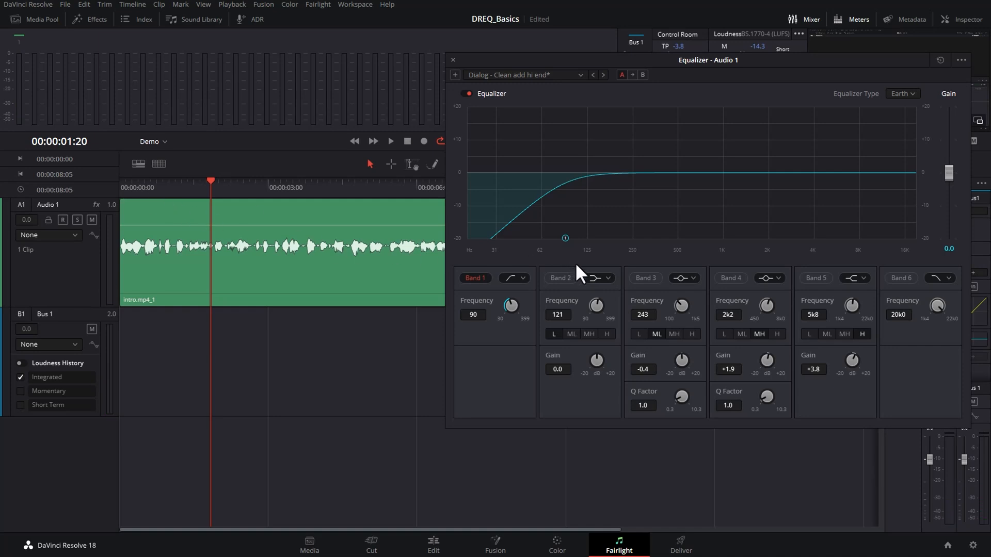
- Enable Band 2 and raise its gain to a +16 dB boost around 121 Hz
click(559, 278)
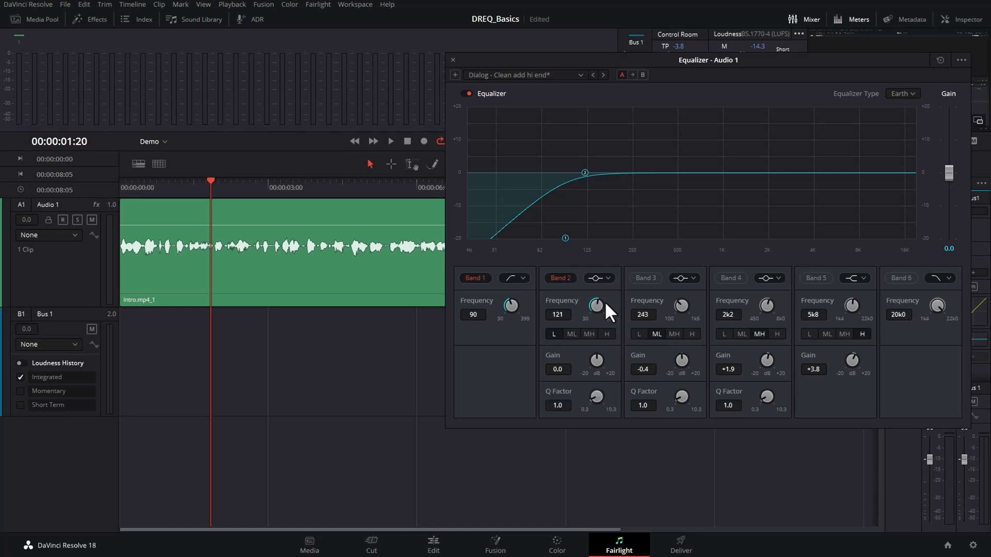
mouse_move(609, 310)
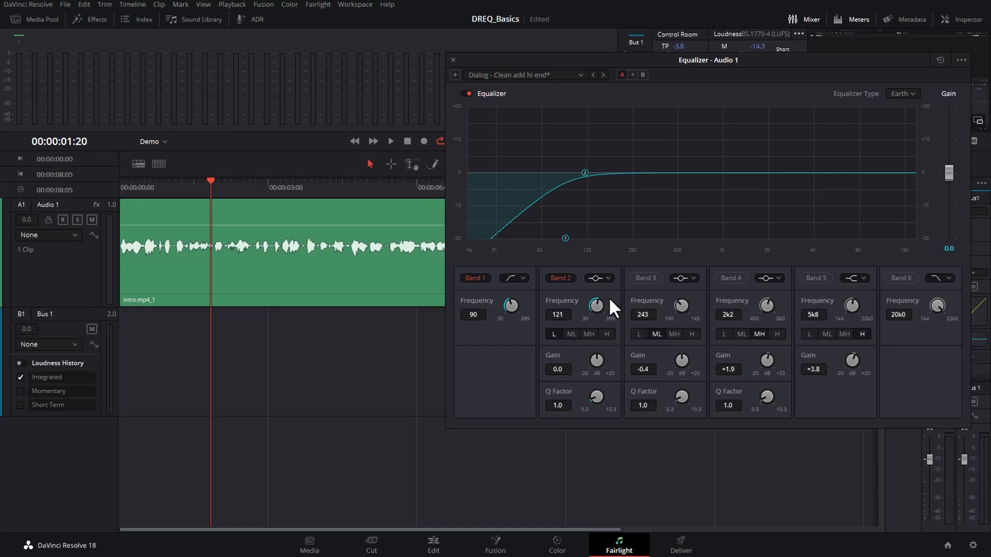
drag(595, 363, 597, 354)
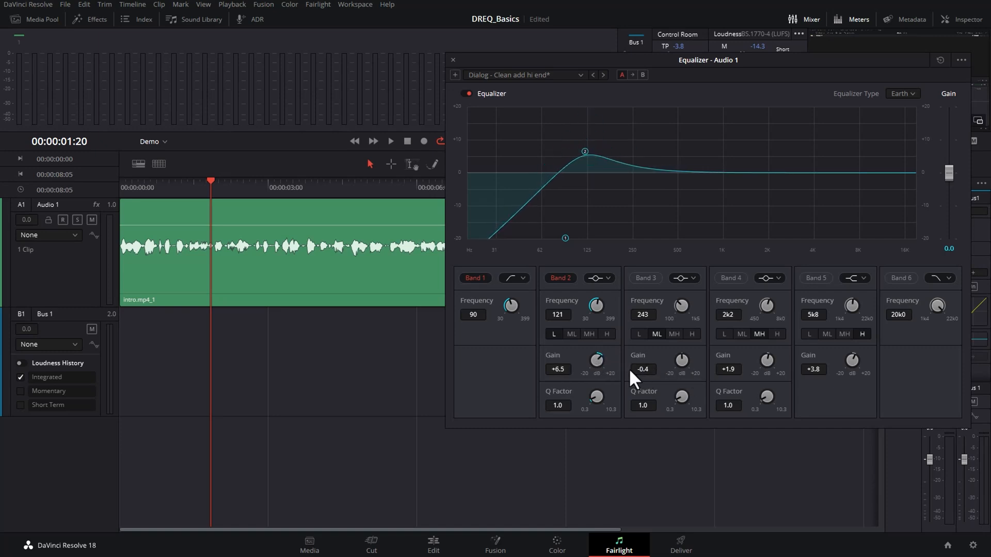
drag(596, 360, 568, 384)
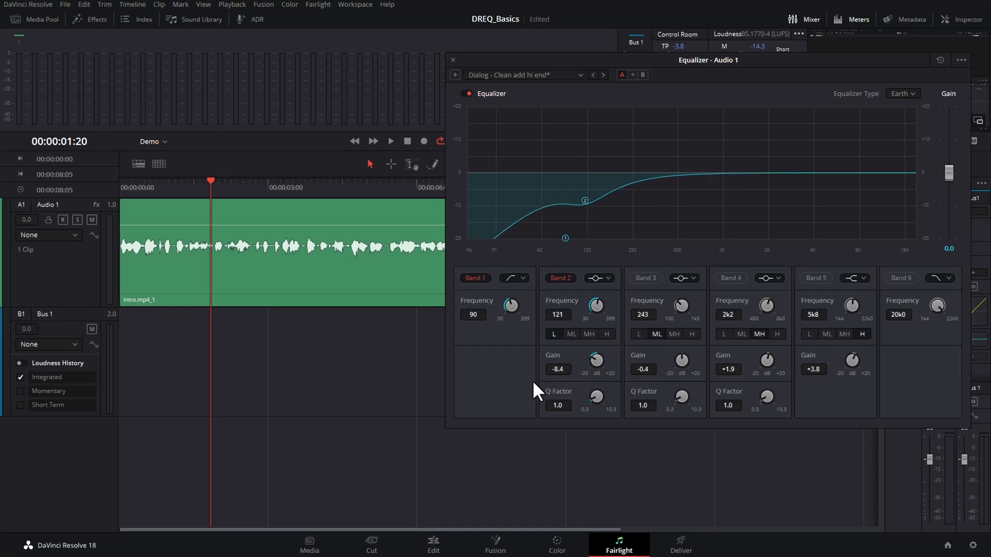
drag(594, 361, 594, 361)
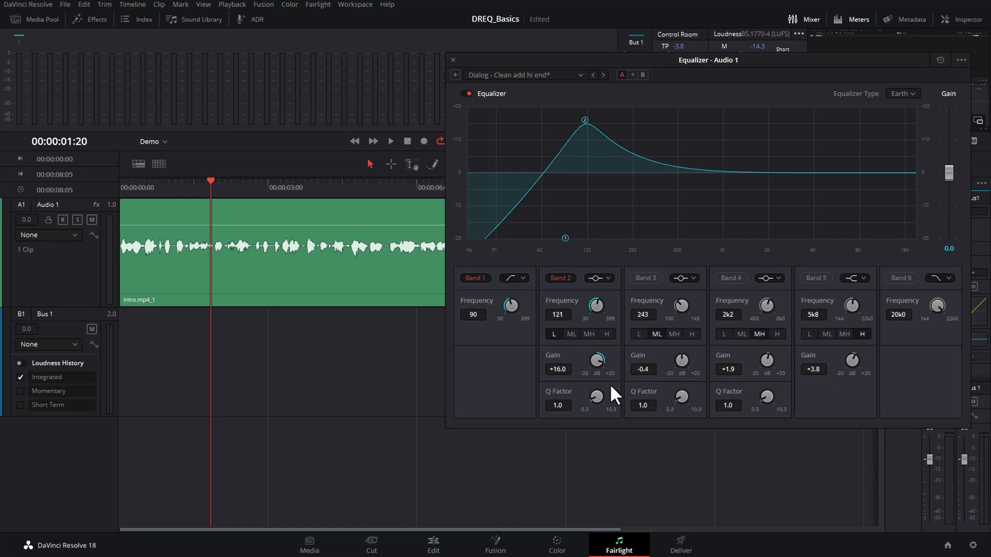
mouse_move(598, 408)
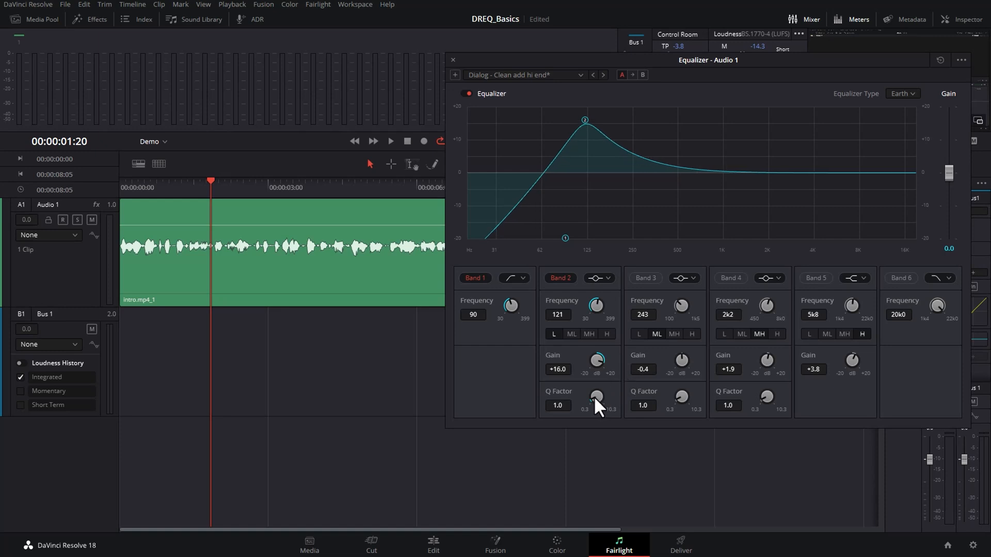
- Try Band 2's Q from its broadest 0.5 to as narrow as possible
drag(595, 398, 594, 405)
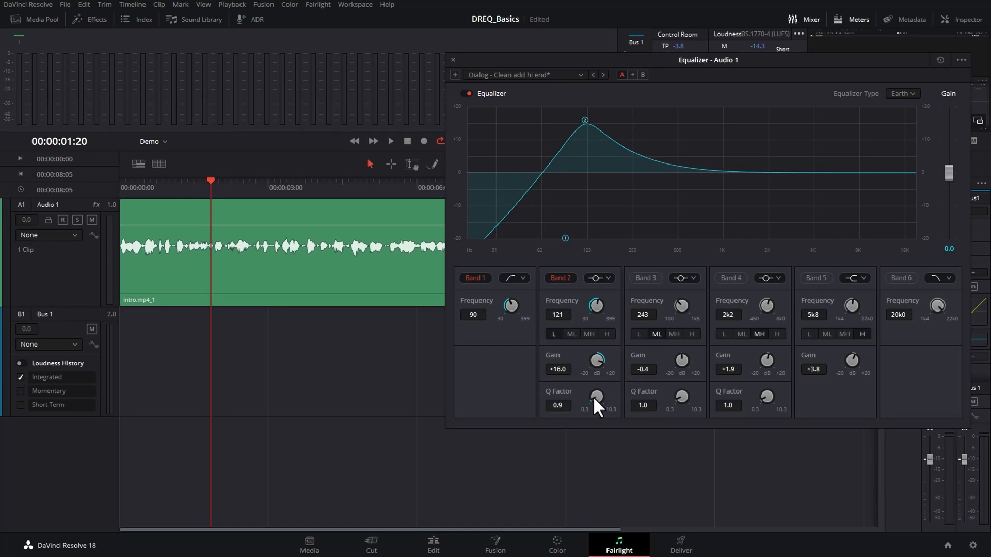
drag(595, 396, 584, 408)
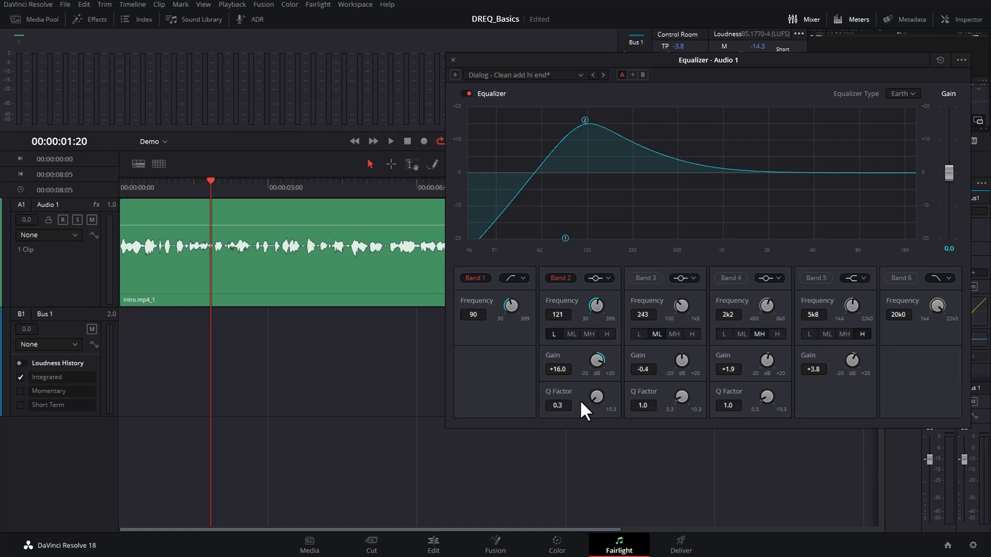
mouse_move(584, 126)
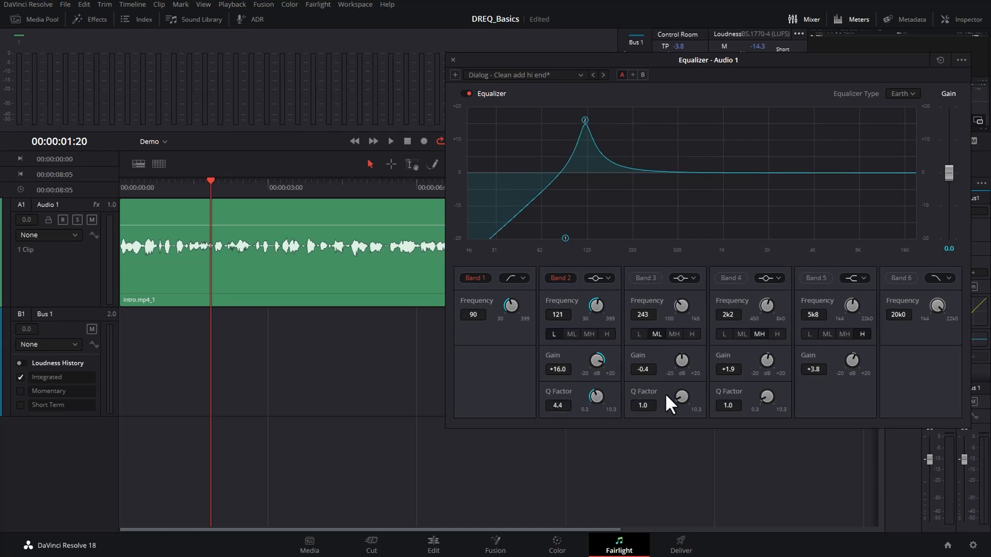
drag(595, 396, 594, 379)
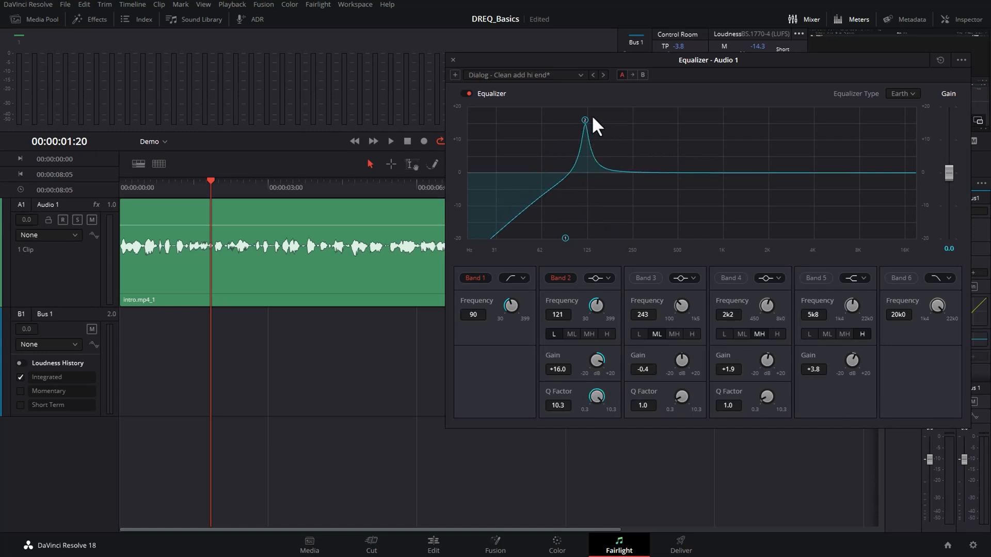
mouse_move(654, 195)
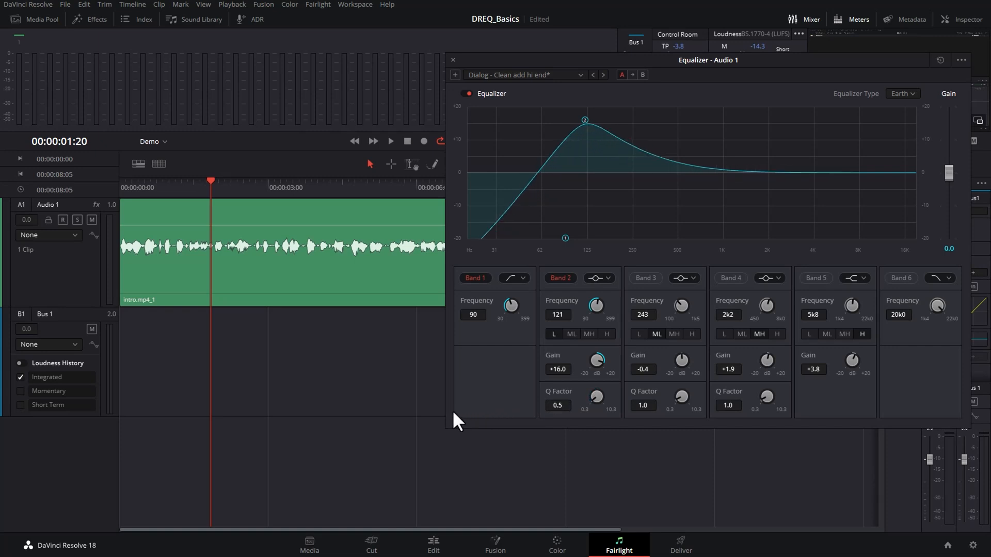
- Set Band 2 to Q 10.3 with the boost reduced to +14.5 dB
drag(595, 397, 594, 392)
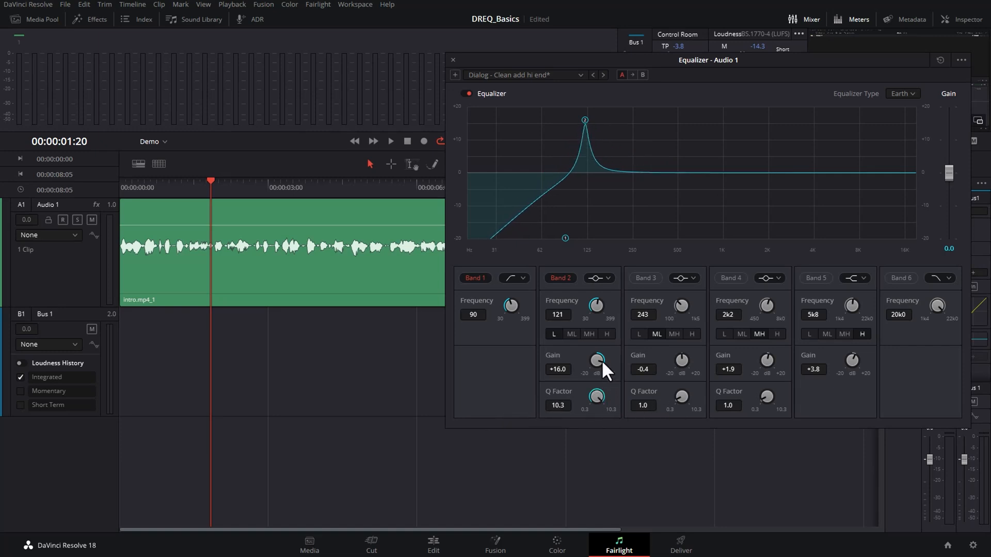
drag(597, 361, 597, 372)
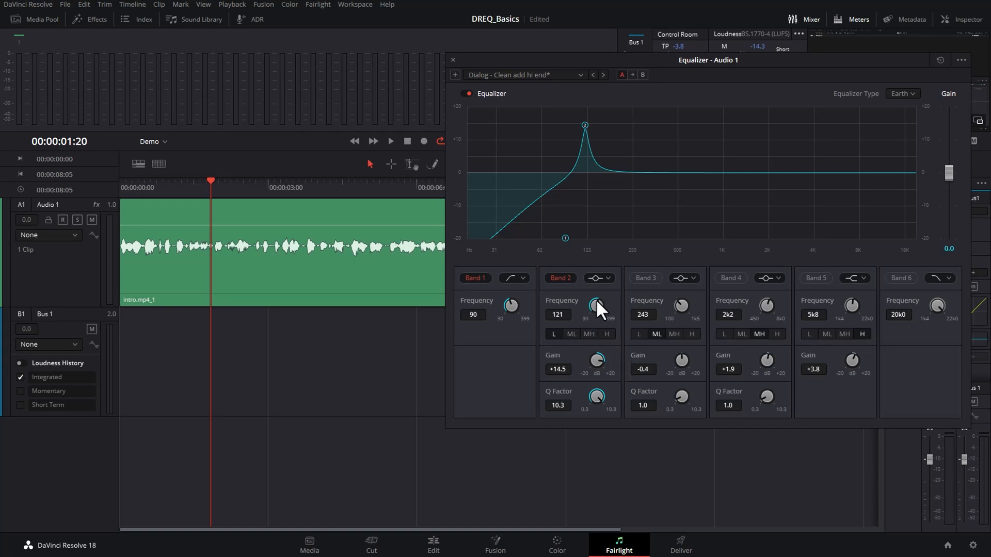
- Sweep the narrow Band 2 boost between about 102 and 123 Hz hunting a resonance
drag(594, 307, 590, 314)
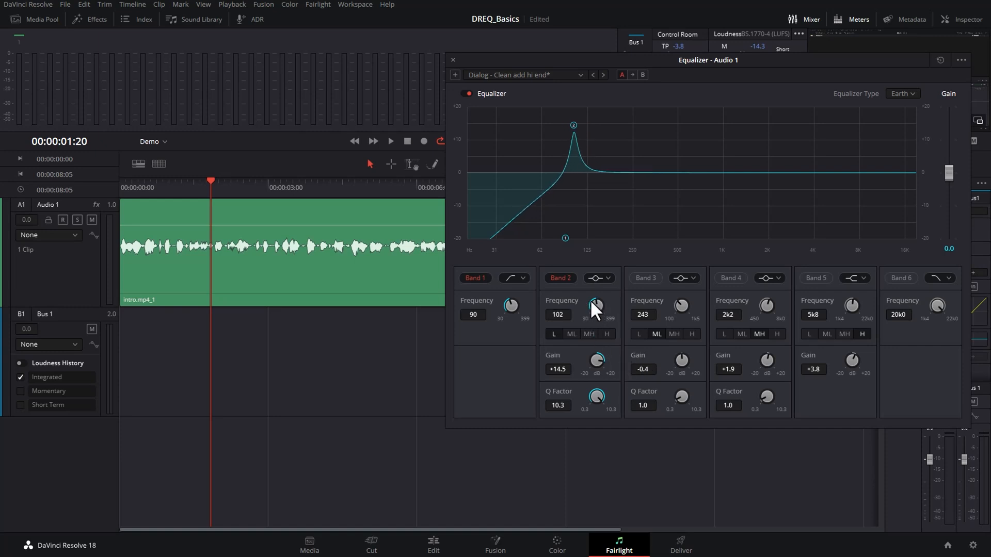
mouse_move(599, 317)
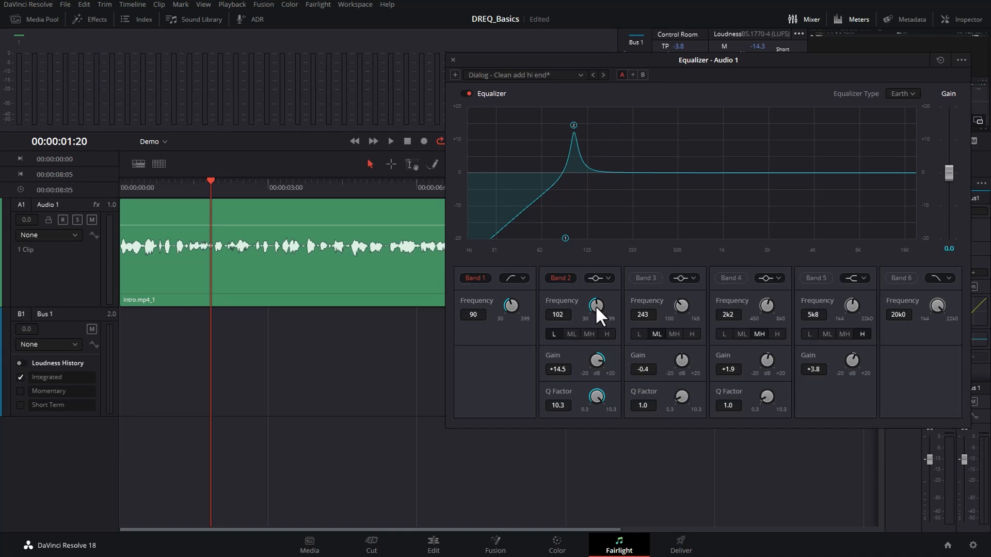
drag(596, 306, 600, 304)
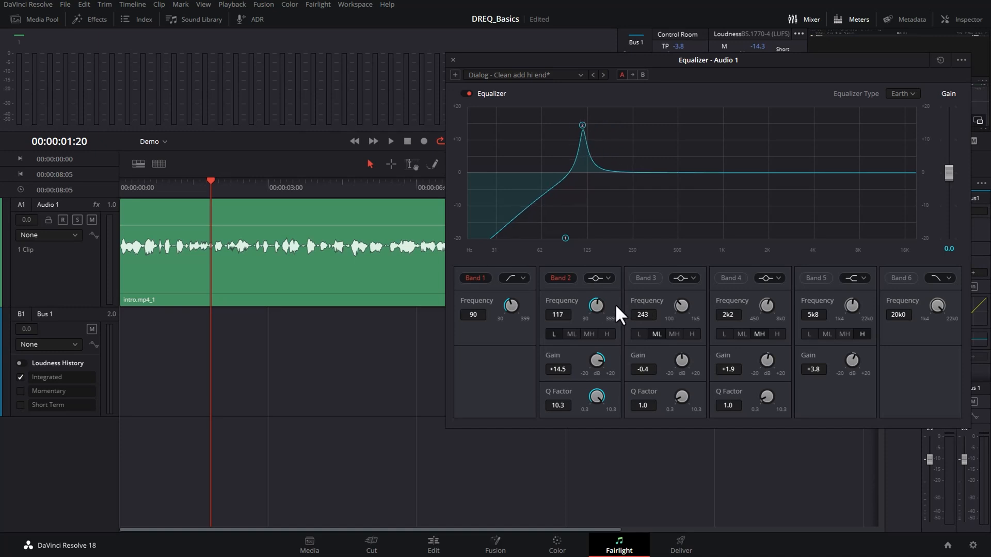
drag(596, 307, 597, 303)
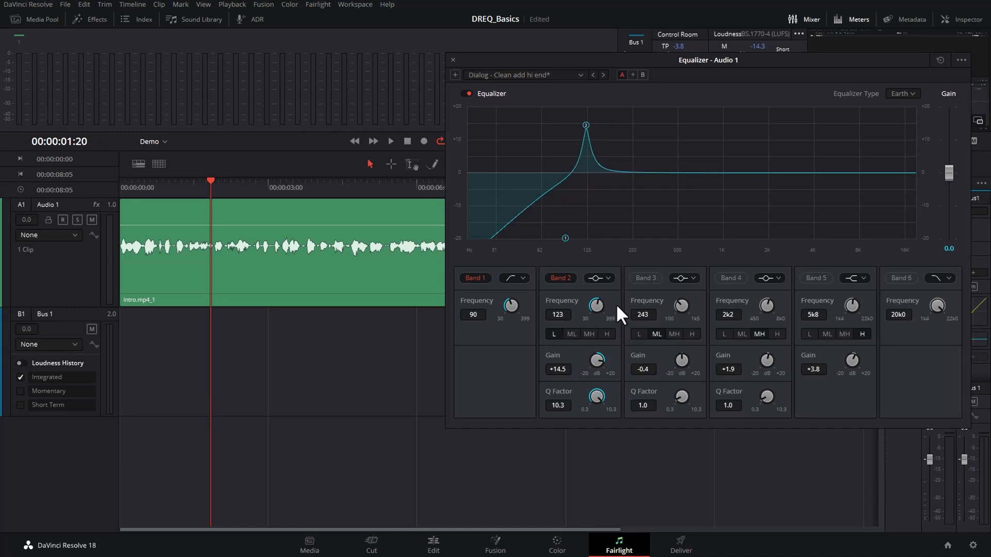
drag(595, 306, 598, 303)
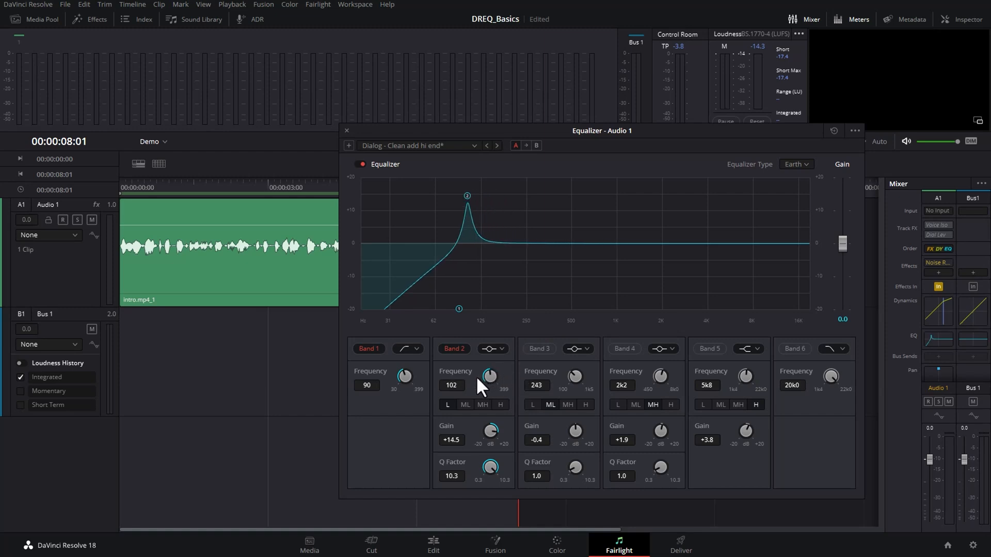
- Sweep the narrow Band 2 boost during playback and settle it at 132 Hz
drag(489, 376, 499, 373)
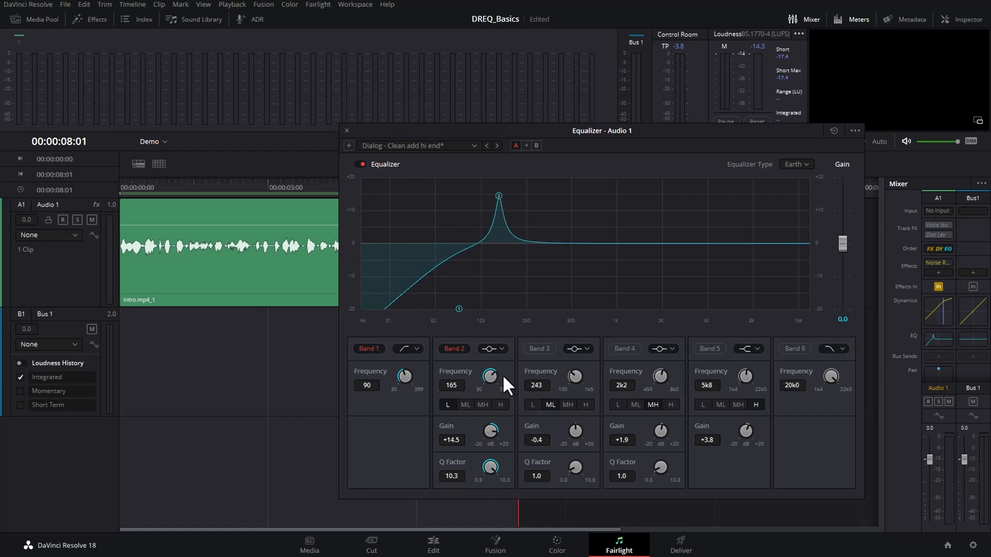
drag(489, 378, 494, 385)
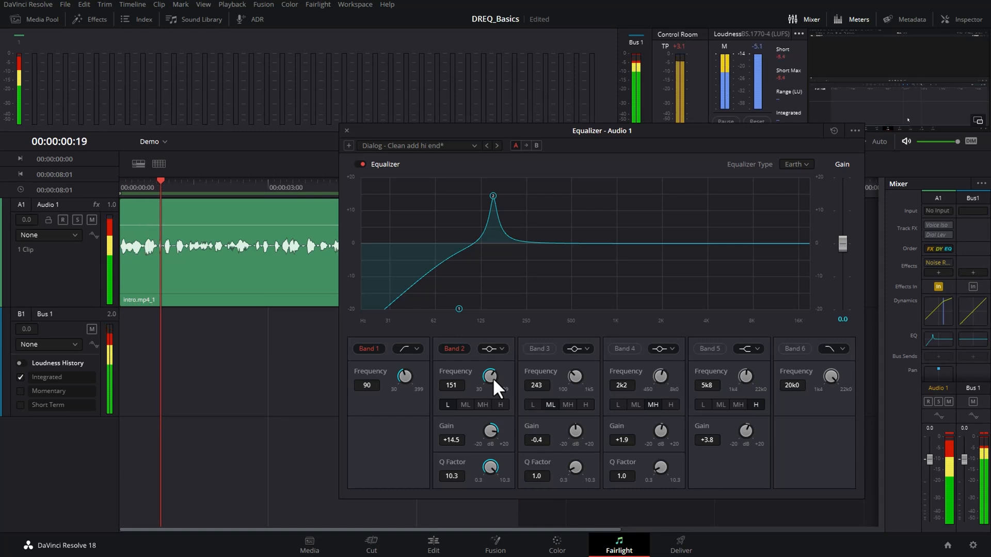
drag(492, 376, 473, 382)
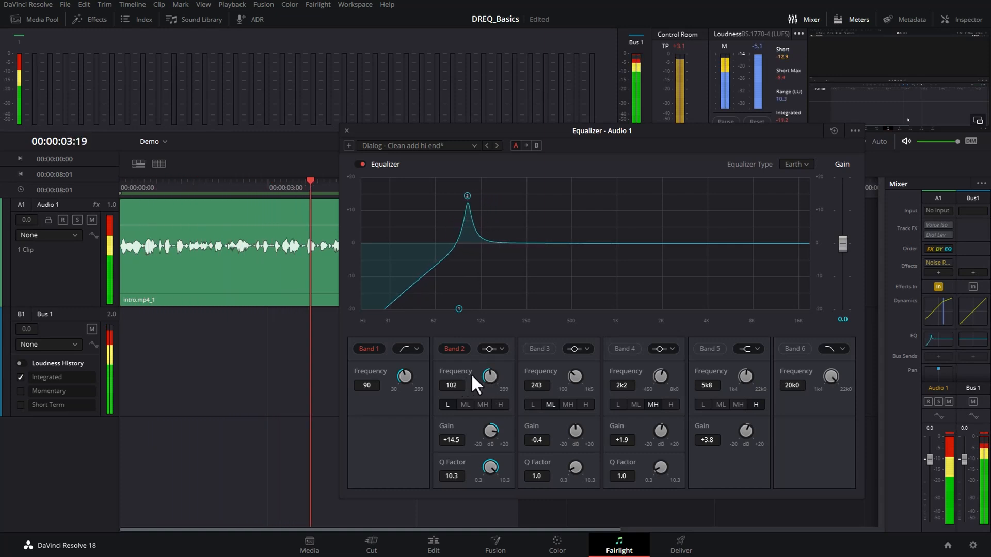
drag(489, 377, 494, 373)
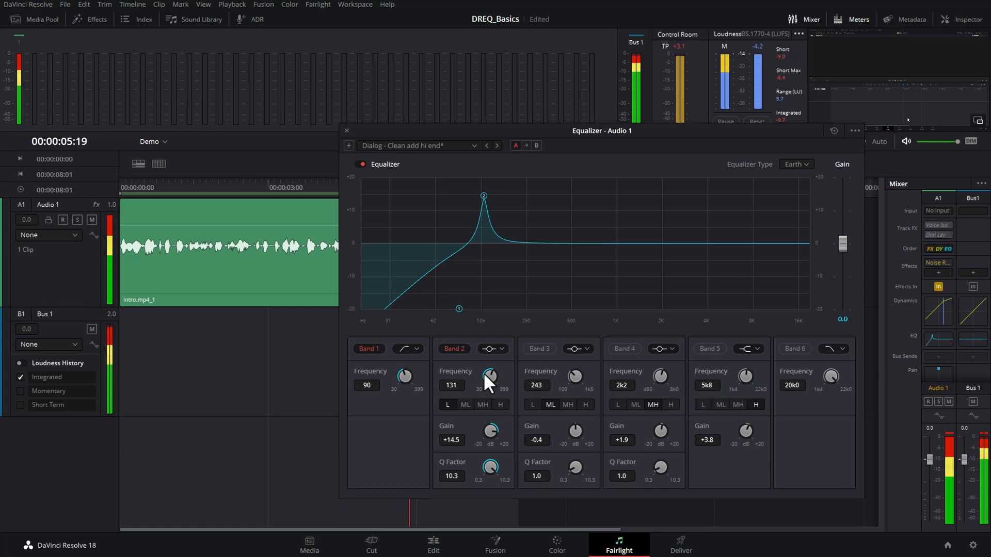
drag(483, 195, 498, 195)
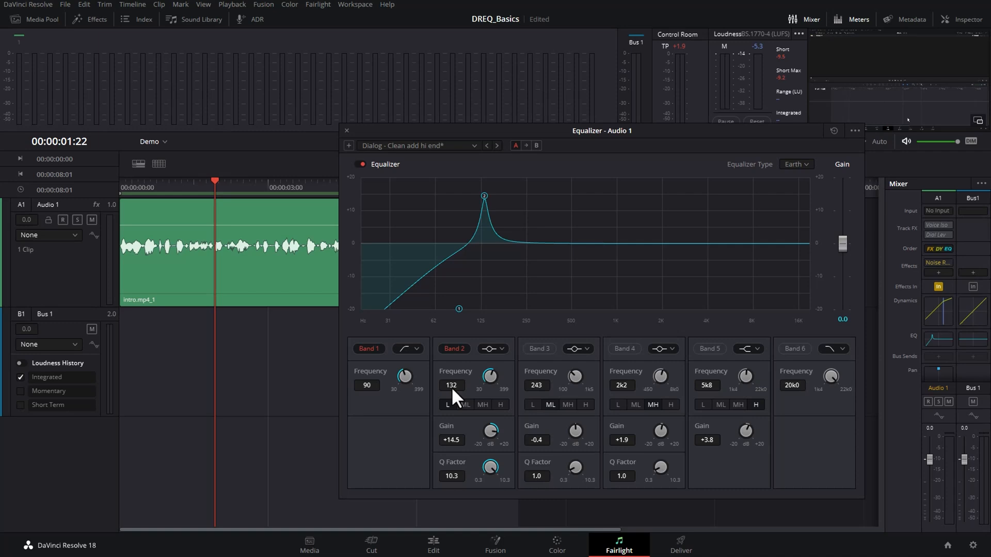
mouse_move(466, 396)
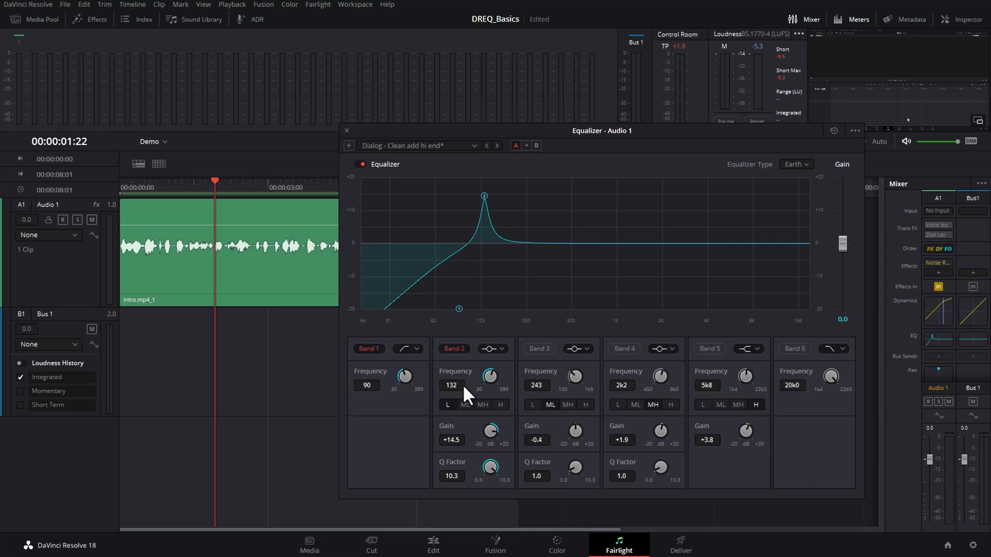
mouse_move(486, 396)
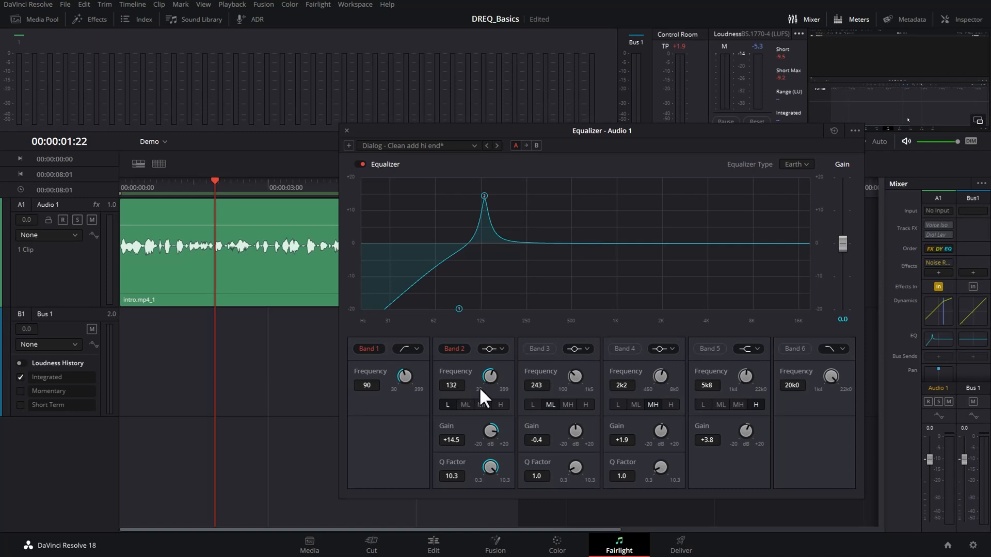
- Turn the Band 2 boost at 132 Hz into a -5.0 dB narrow cut
drag(490, 433, 492, 437)
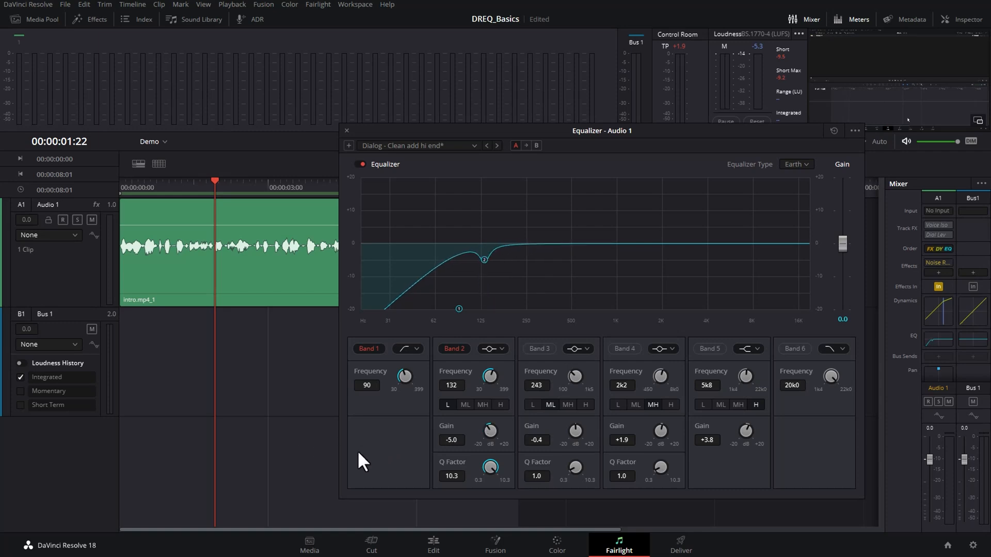
drag(490, 432, 490, 439)
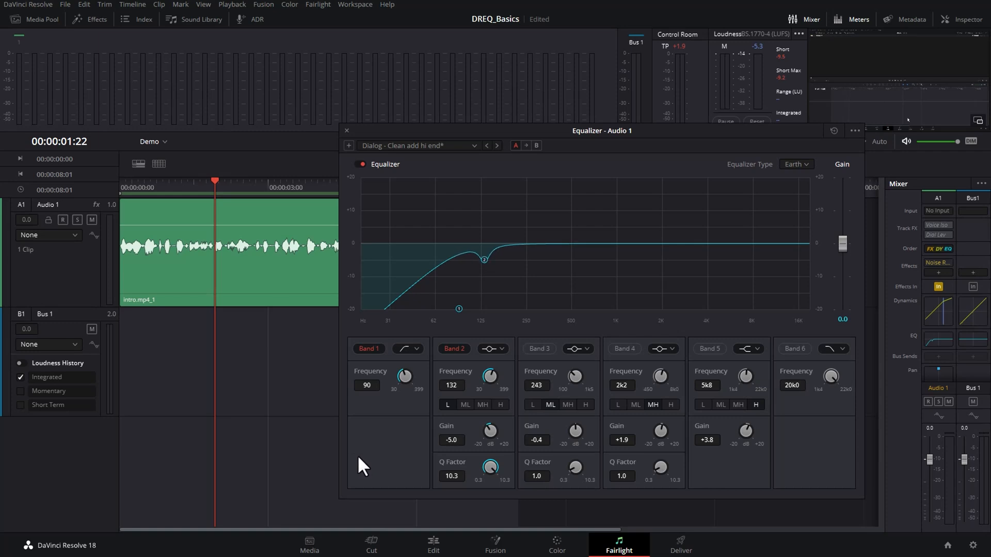
- Deepen the 132 Hz cut to about -6 dB, then sweep a narrow Band 3 boost through the low mids
drag(489, 430, 489, 440)
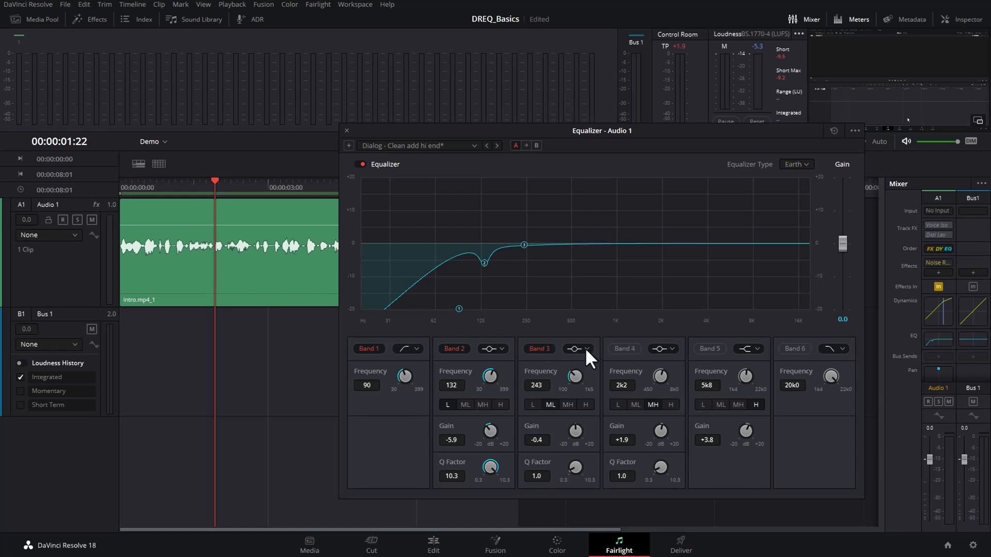
mouse_move(577, 470)
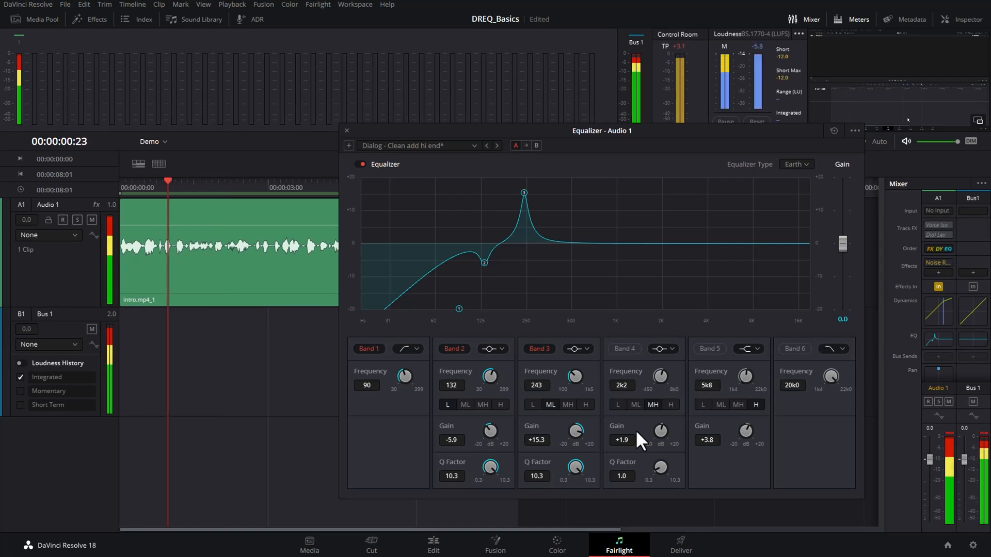
drag(574, 375, 567, 382)
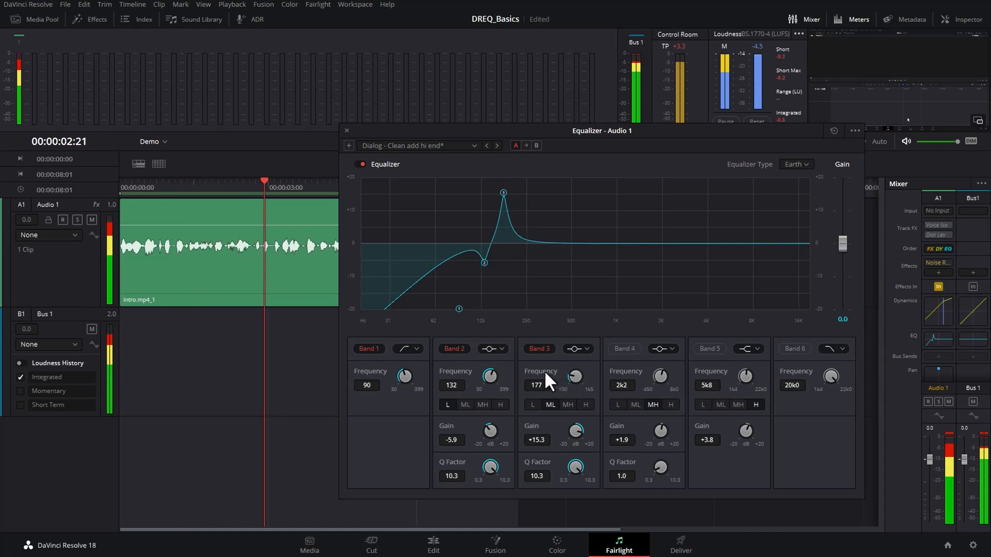
drag(575, 377, 575, 373)
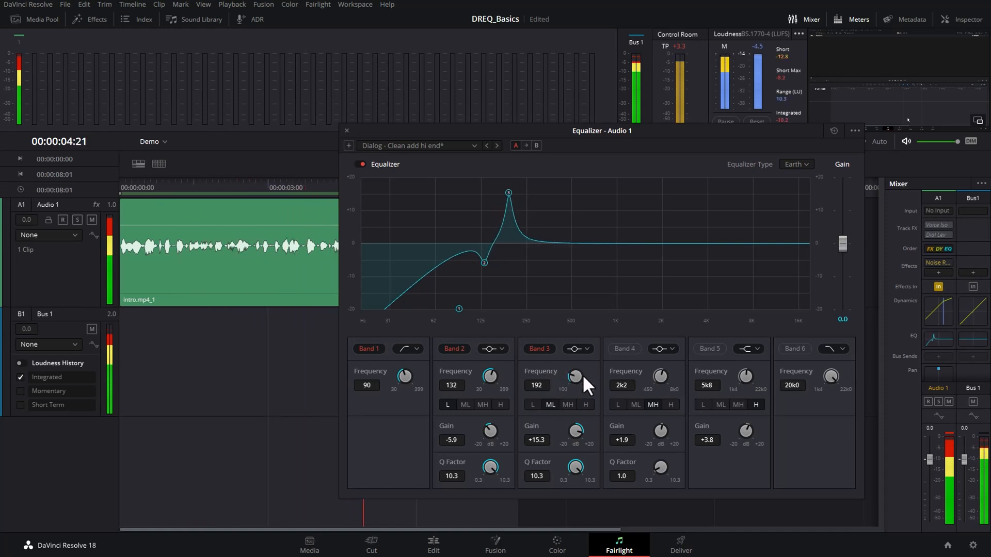
drag(576, 377, 572, 382)
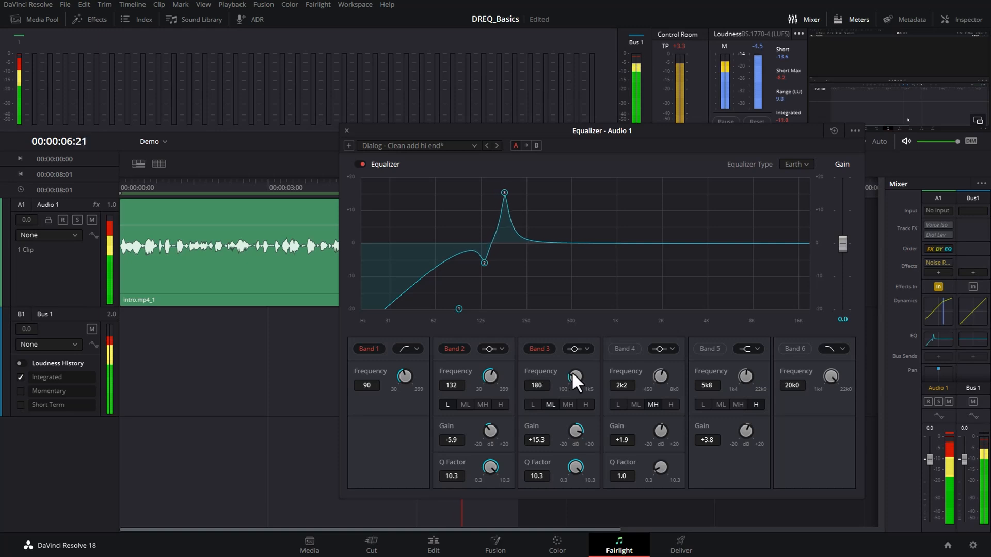
drag(574, 378, 581, 373)
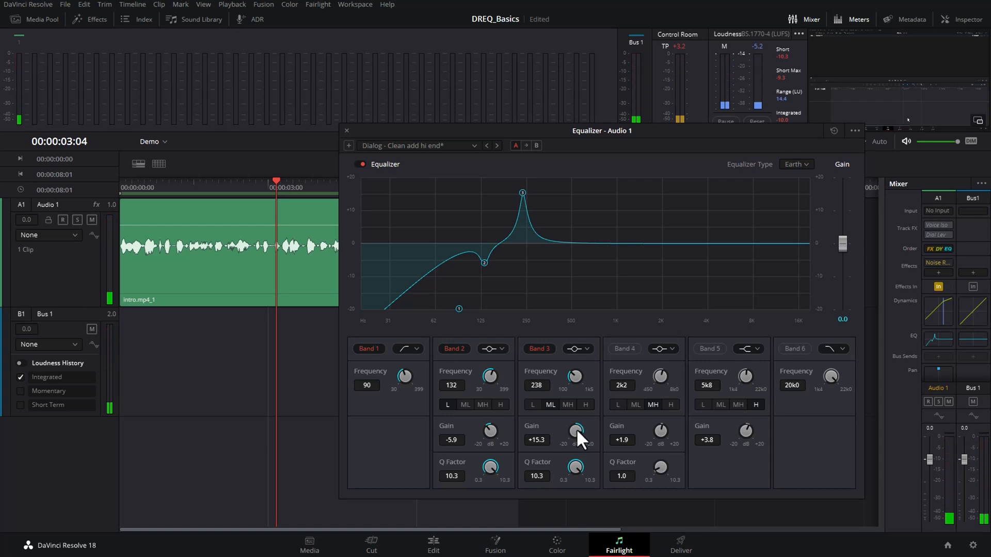
- Settle Band 3 at 233 Hz and turn its +11.4 dB boost into a -6 dB cut
drag(574, 432, 565, 442)
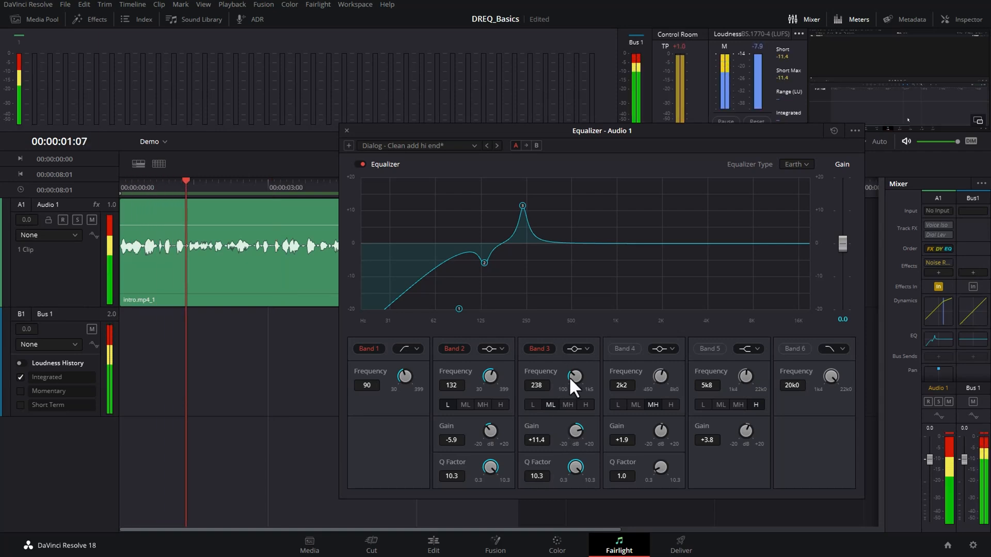
drag(574, 377, 571, 382)
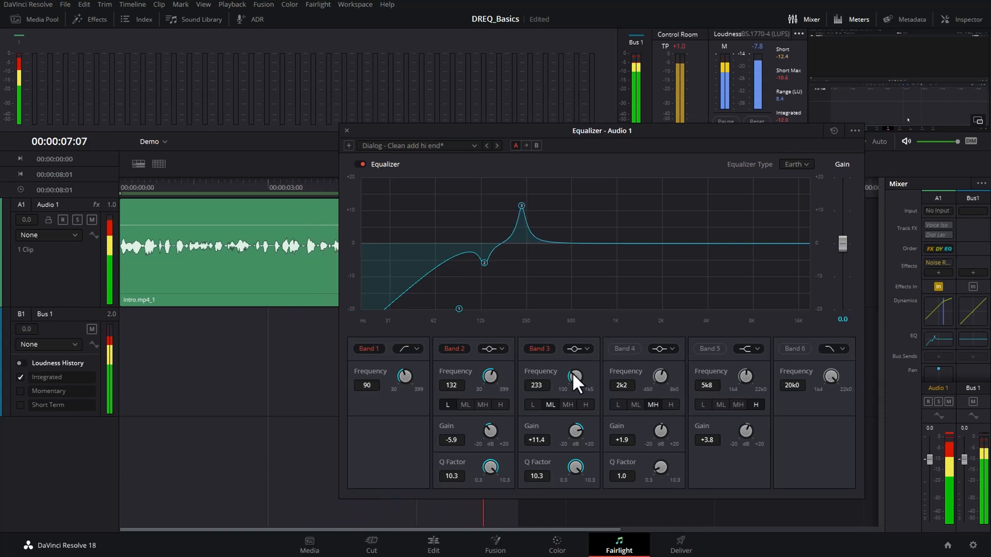
drag(575, 432, 575, 443)
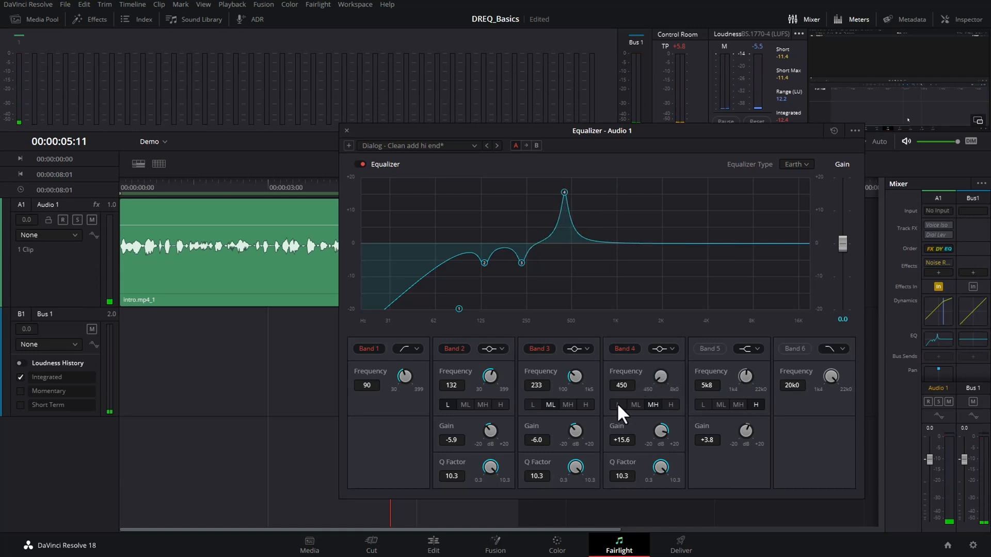
- Sweep the narrow +15.6 dB Band 4 boost up through the mids to 1.5 kHz hunting for resonances
drag(659, 378, 659, 366)
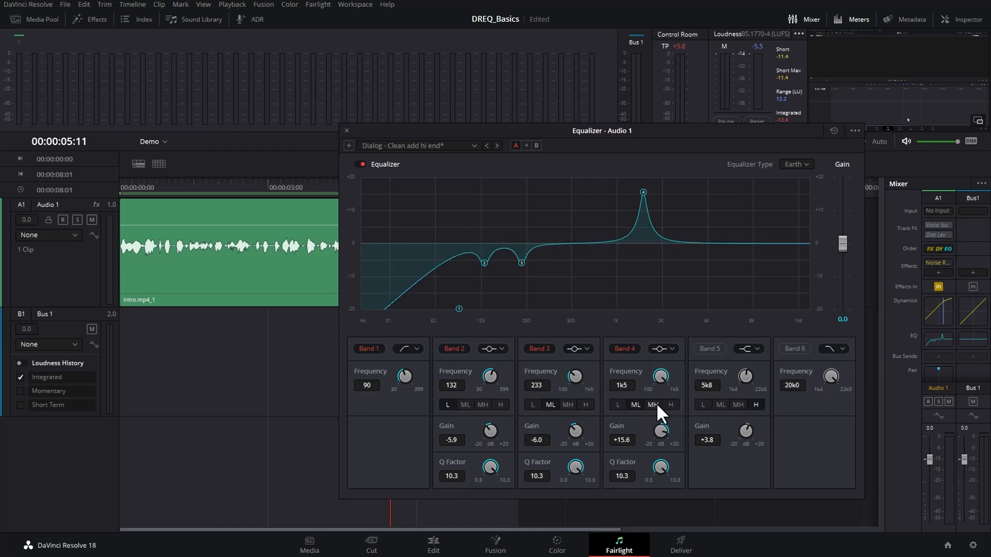
drag(659, 377, 660, 378)
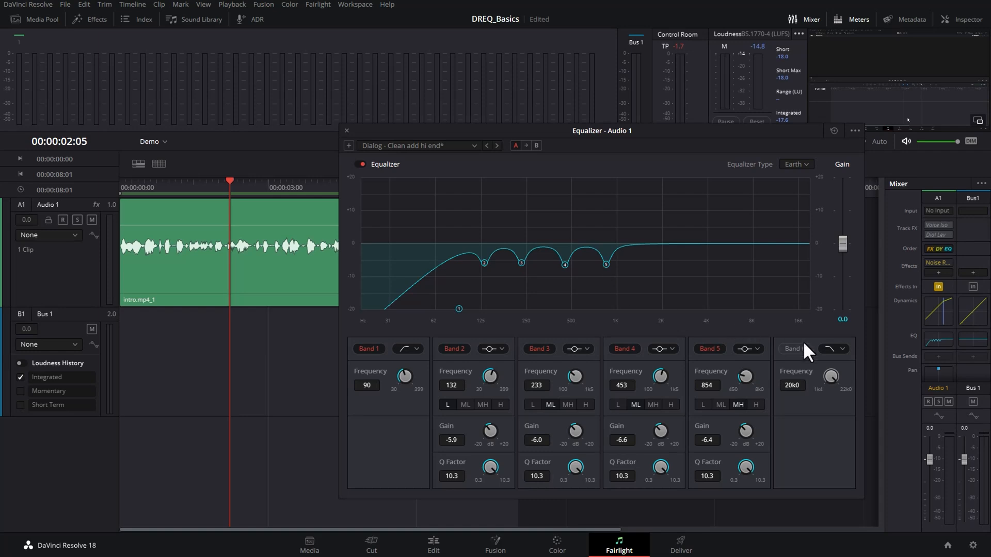
- Enable Band 6, bring it down to about 4.5 kHz and make it a high shelf
click(794, 348)
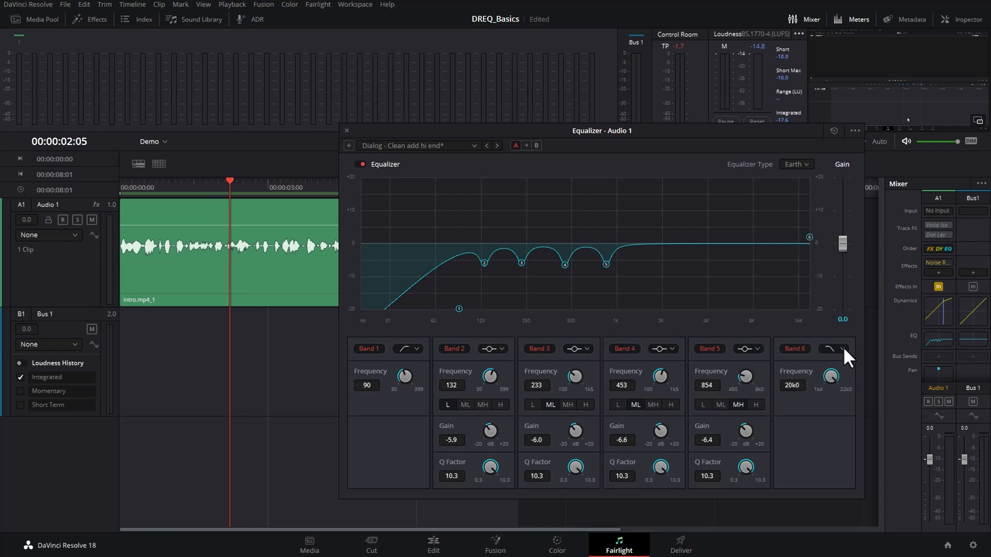
click(841, 348)
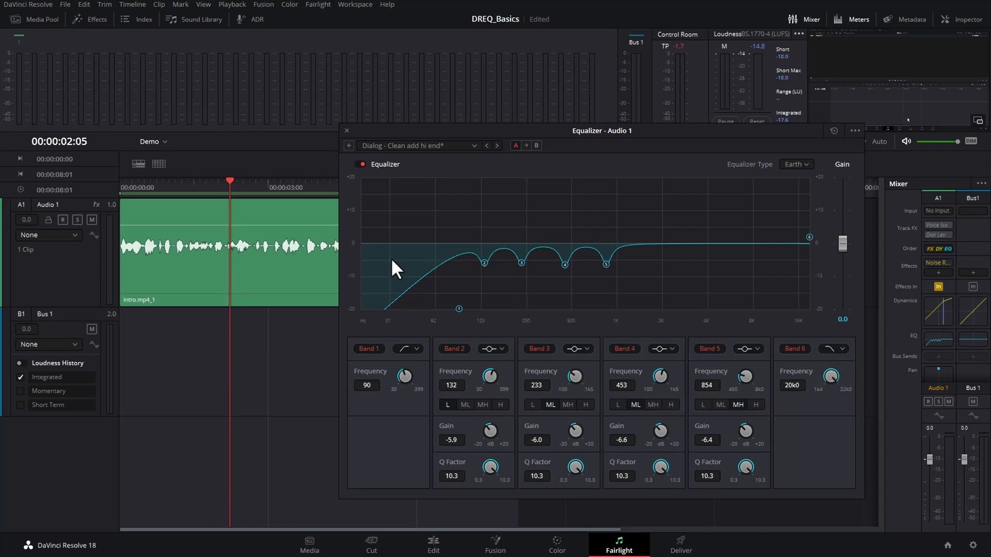
drag(831, 377, 830, 392)
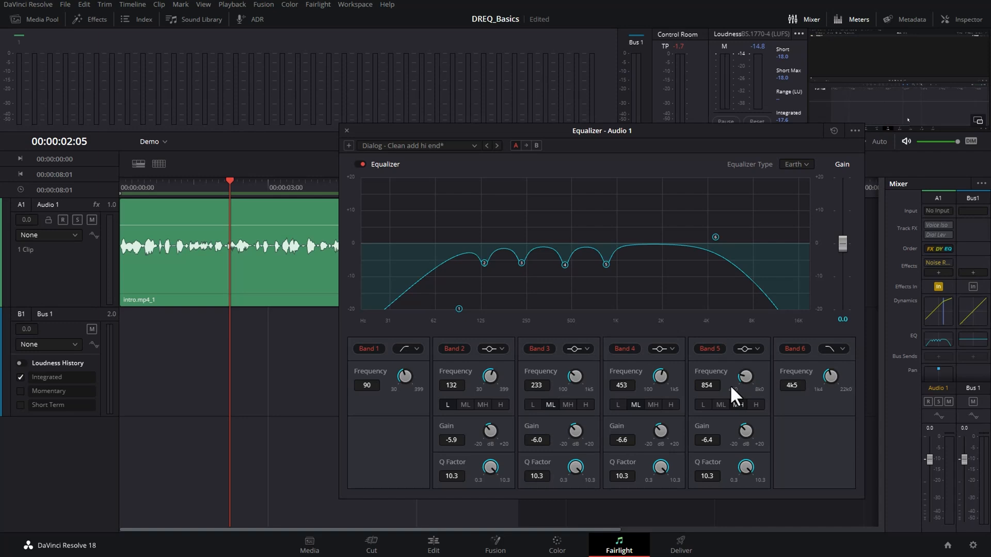
click(834, 348)
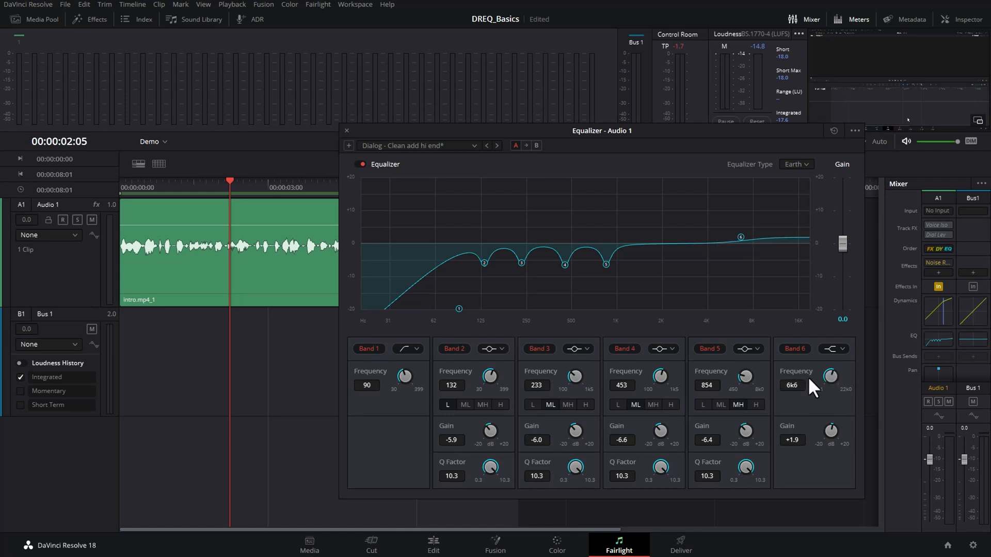
- Set the high shelf to start at 4 kHz with about a +2 dB boost
drag(831, 376, 831, 378)
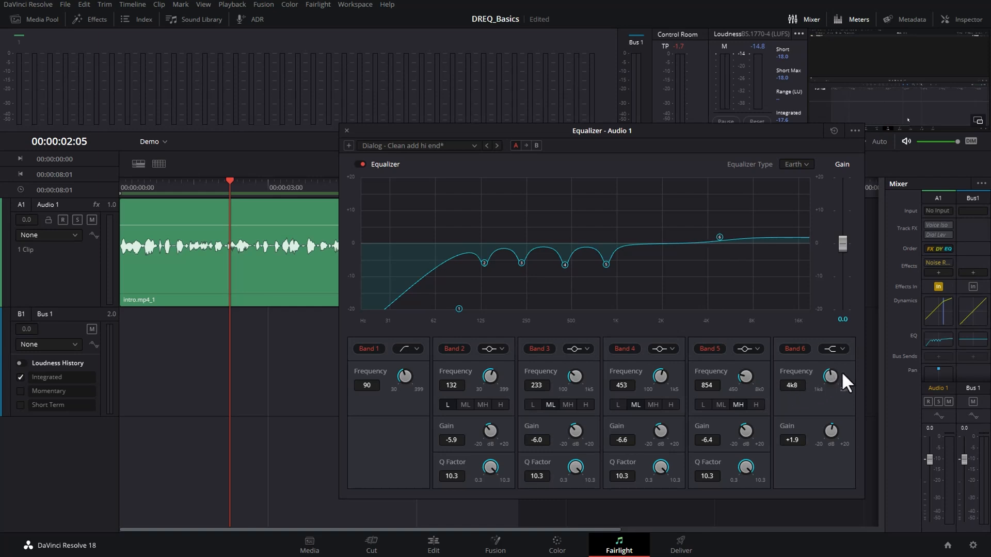
drag(831, 376, 830, 382)
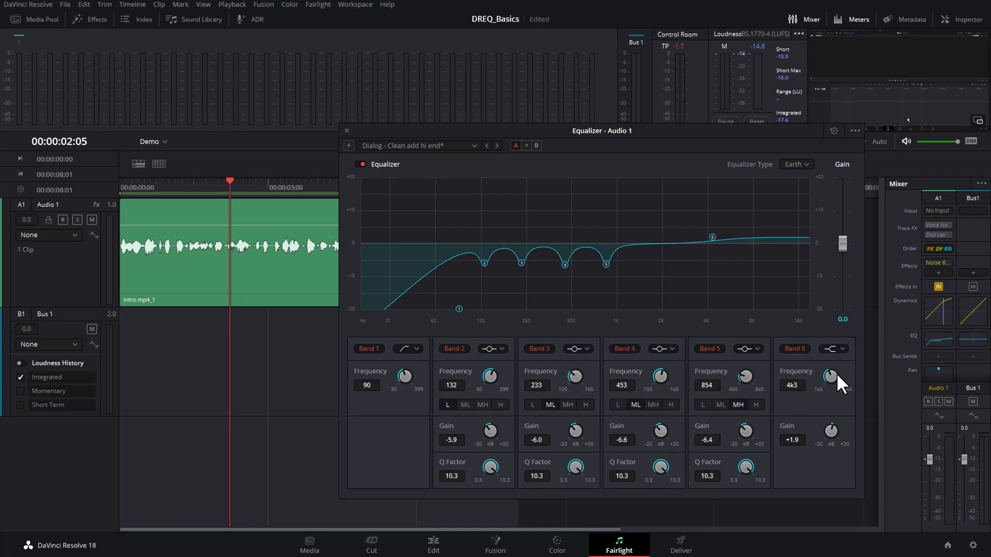
drag(831, 377, 834, 385)
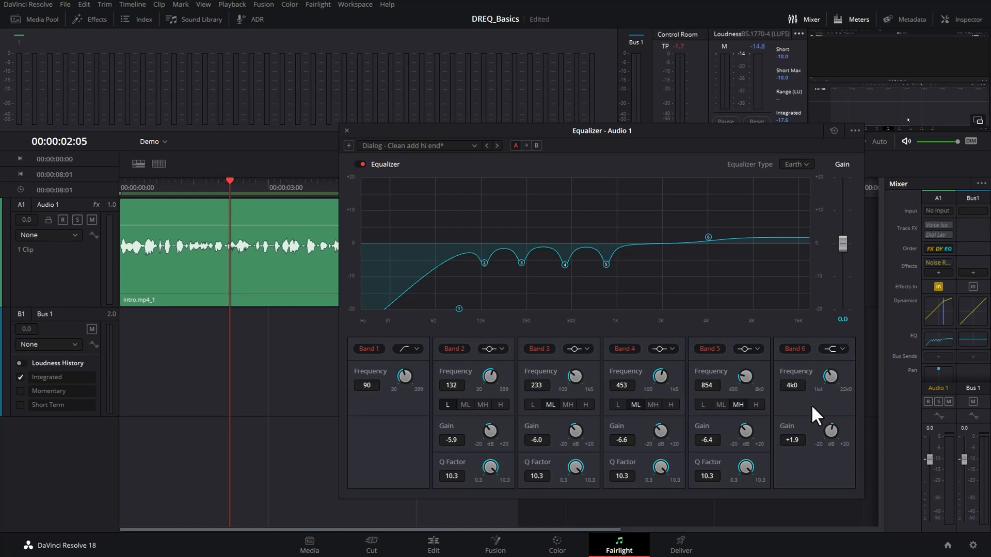
drag(830, 432, 830, 417)
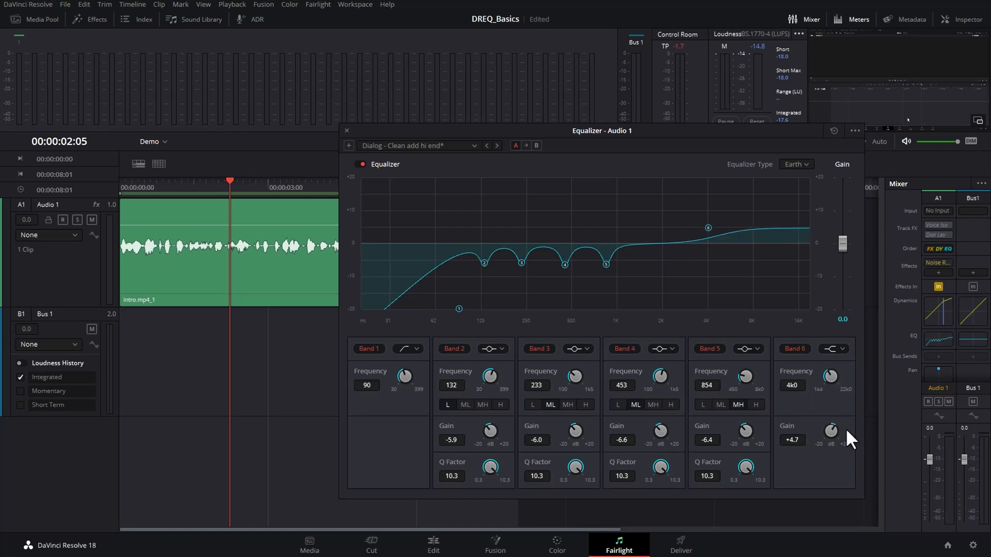
drag(831, 433, 830, 420)
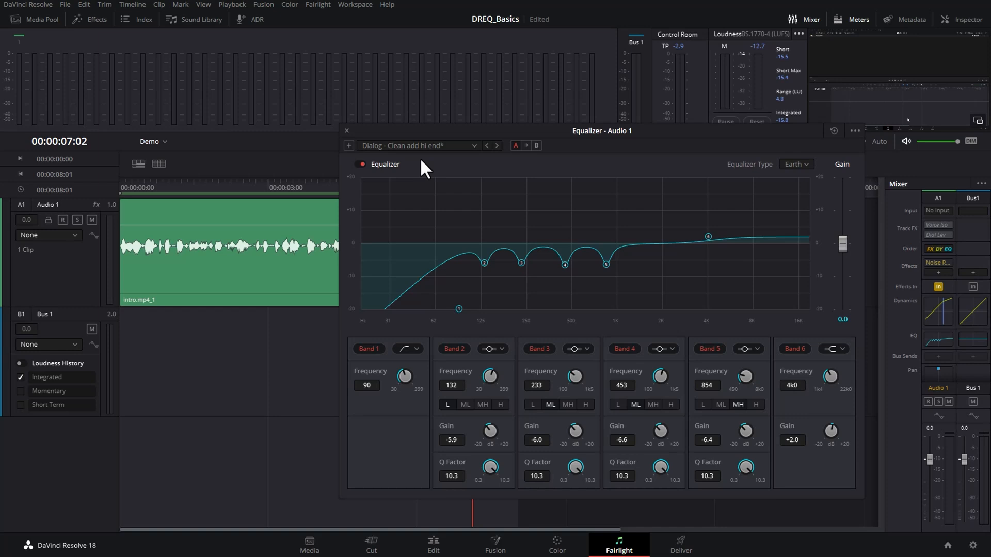
- Close the Equalizer window, returning to the Fairlight timeline with Audio 1's EQ applied
click(347, 131)
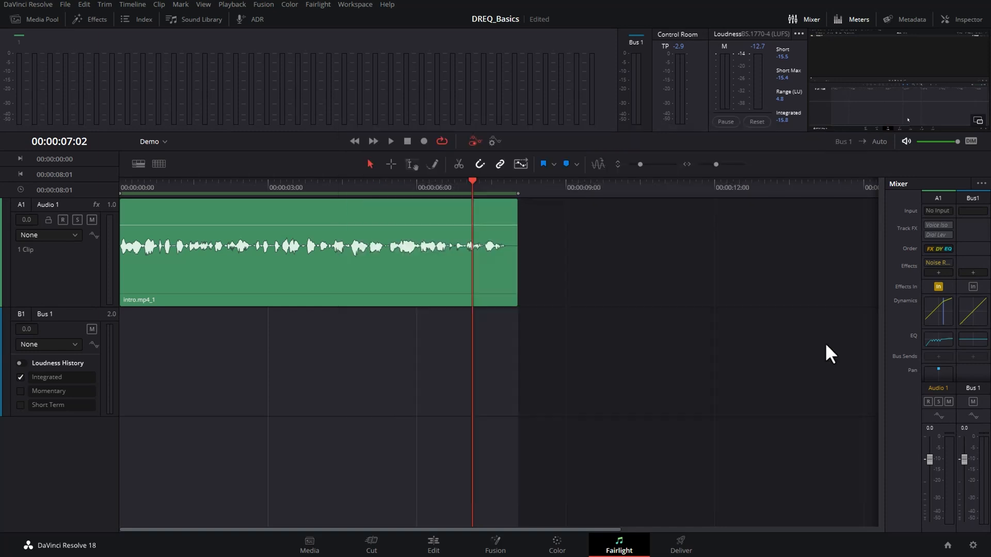